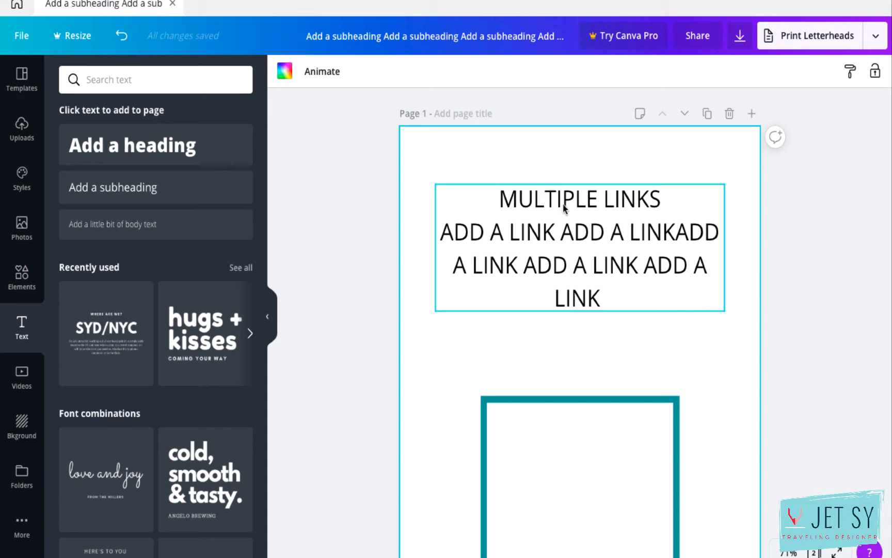
pyautogui.doubleClick(633, 199)
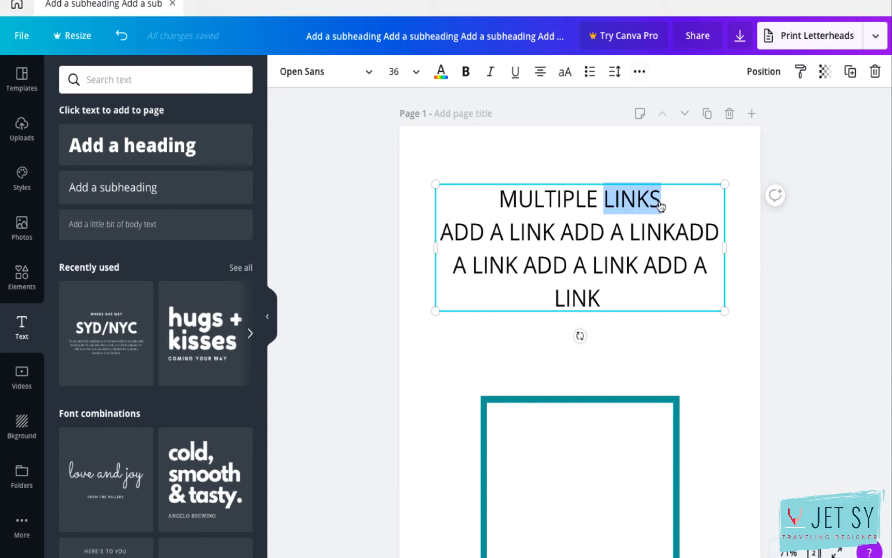
pyautogui.click(640, 71)
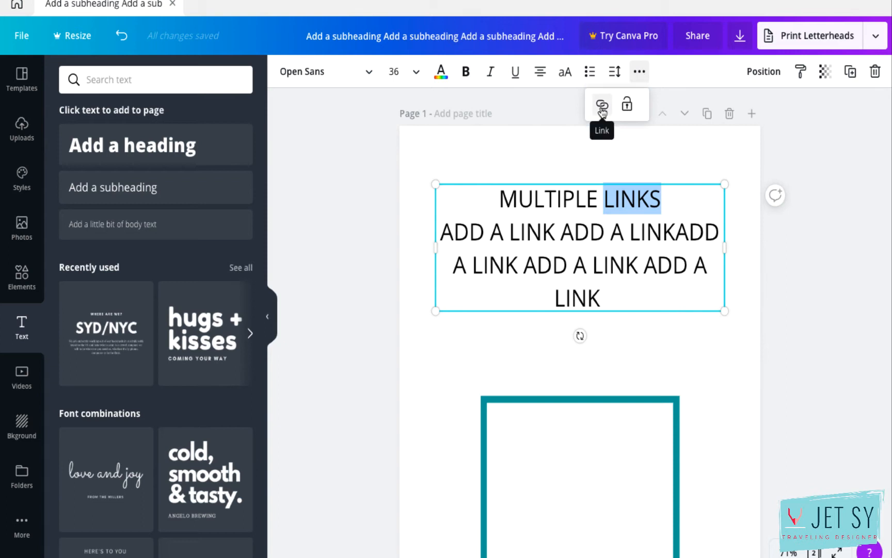
pyautogui.click(601, 104)
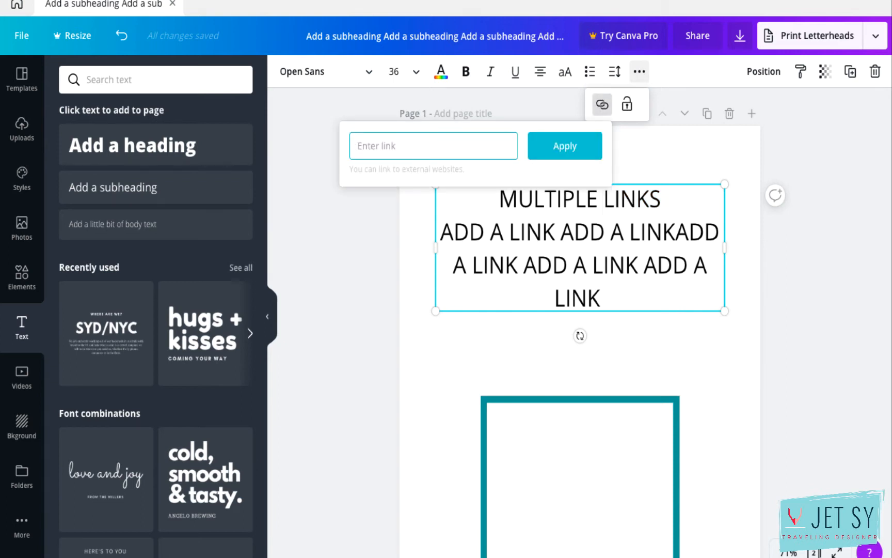
pyautogui.write('www.')
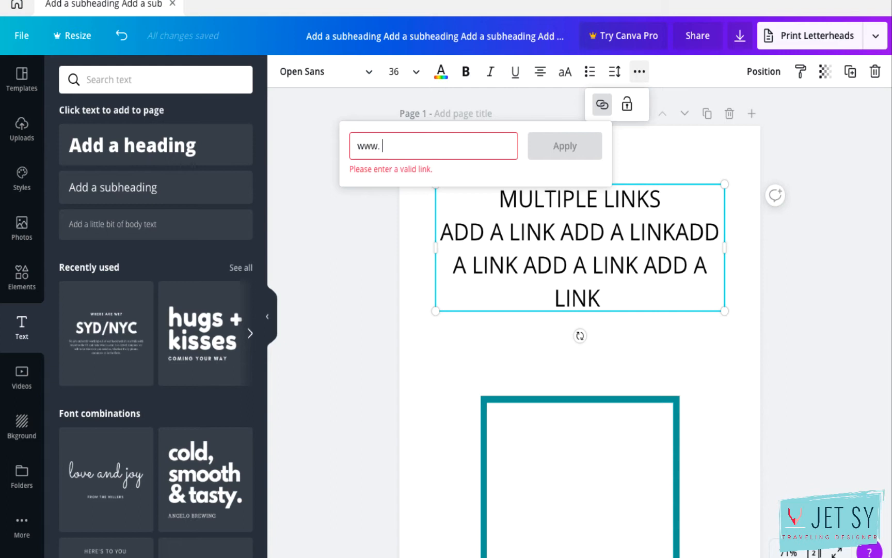
pyautogui.write('pinterest')
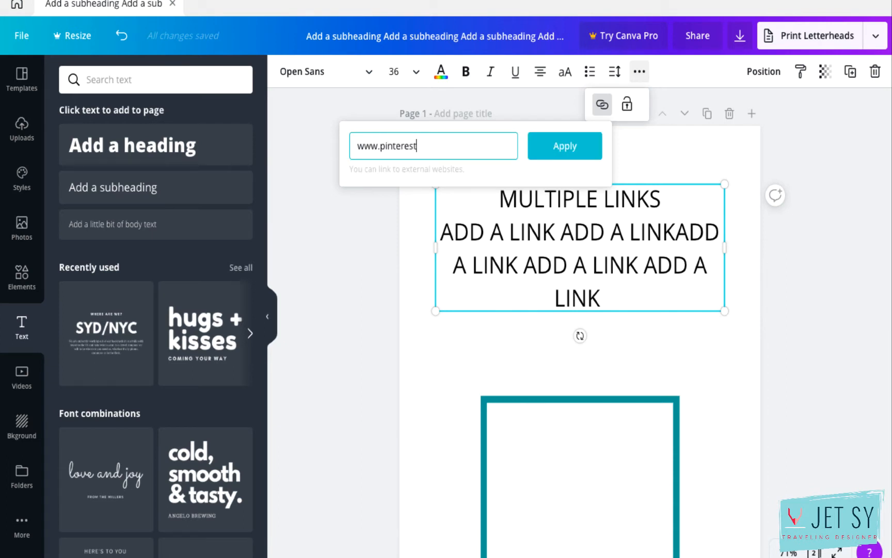
pyautogui.write('.com')
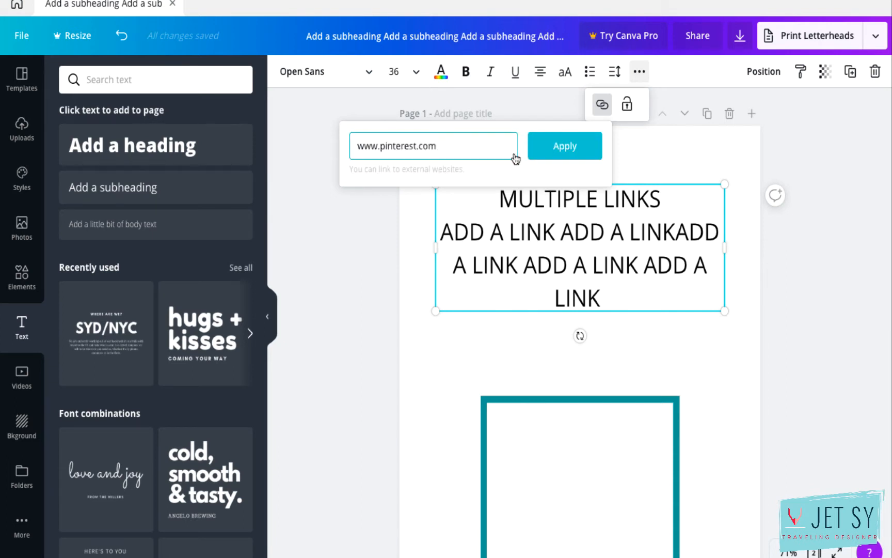
pyautogui.click(564, 145)
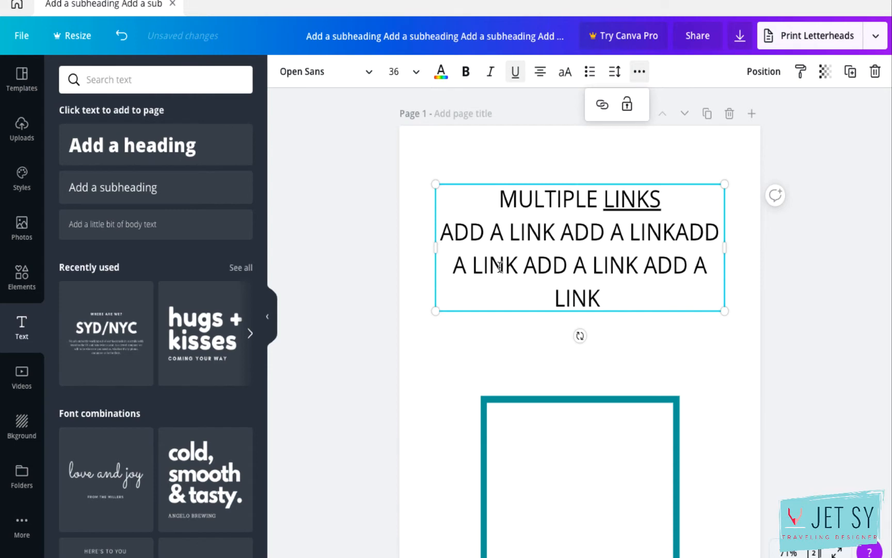
# - Add a link to the third-line word LINK, then bring up the design's download options
pyautogui.doubleClick(492, 265)
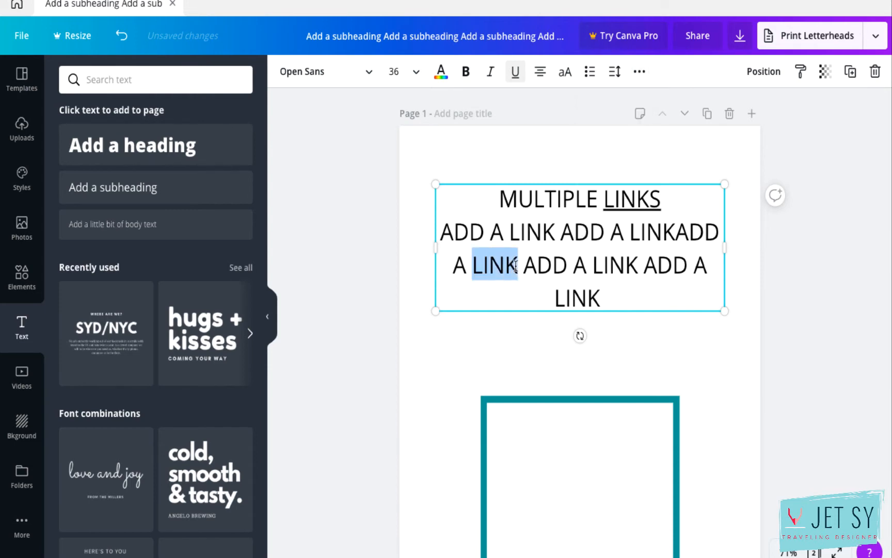
pyautogui.click(639, 72)
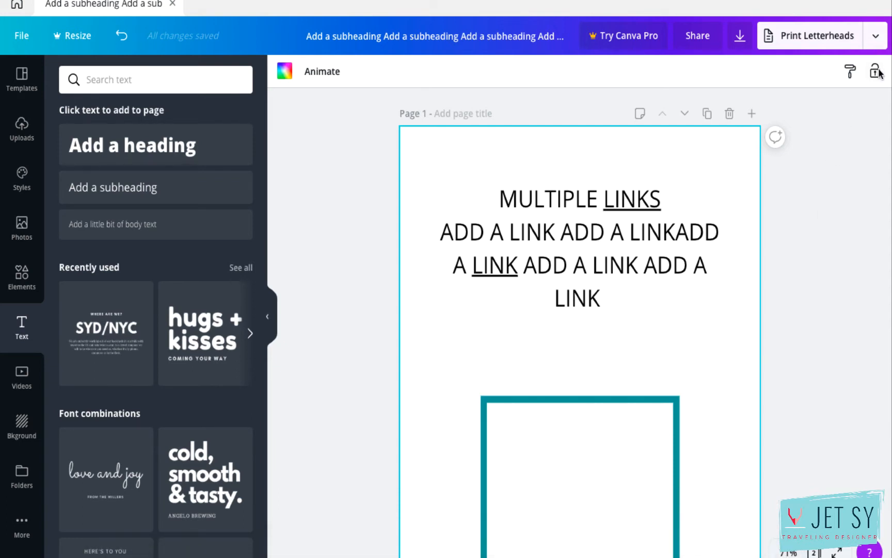
pyautogui.click(874, 35)
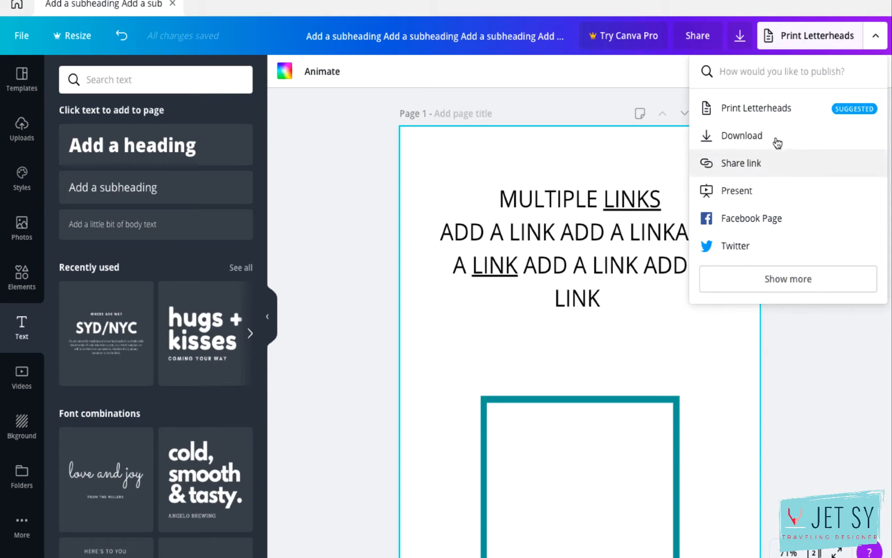
pyautogui.click(741, 135)
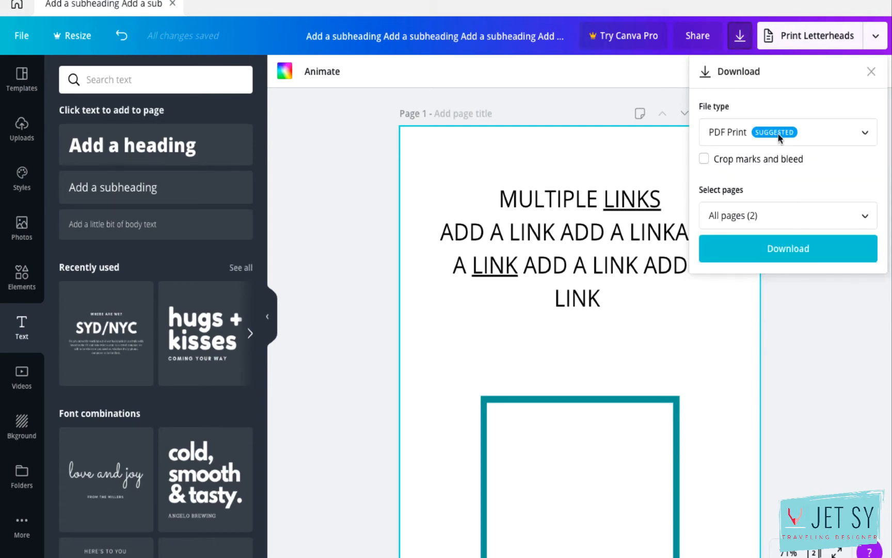
pyautogui.moveTo(804, 375)
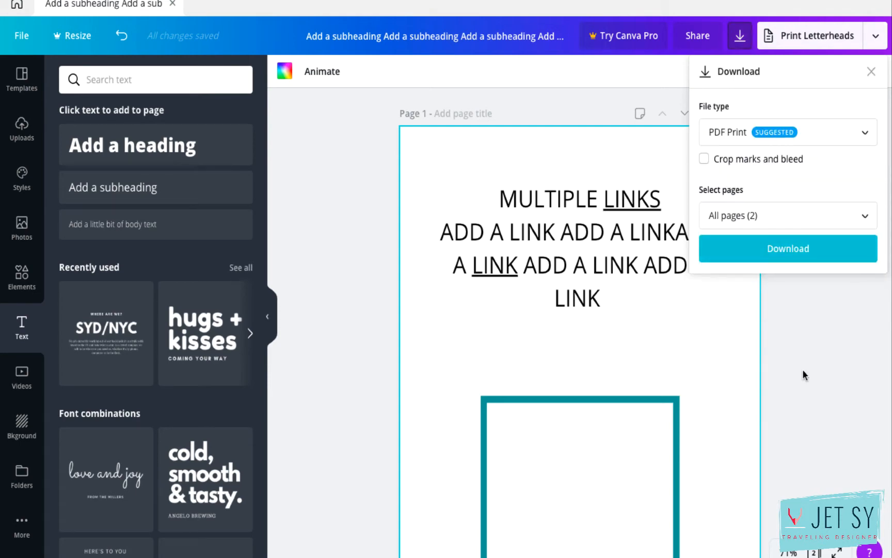
# - Download the design as PDF and test the LINK hyperlink in Acrobat Reader
pyautogui.click(788, 248)
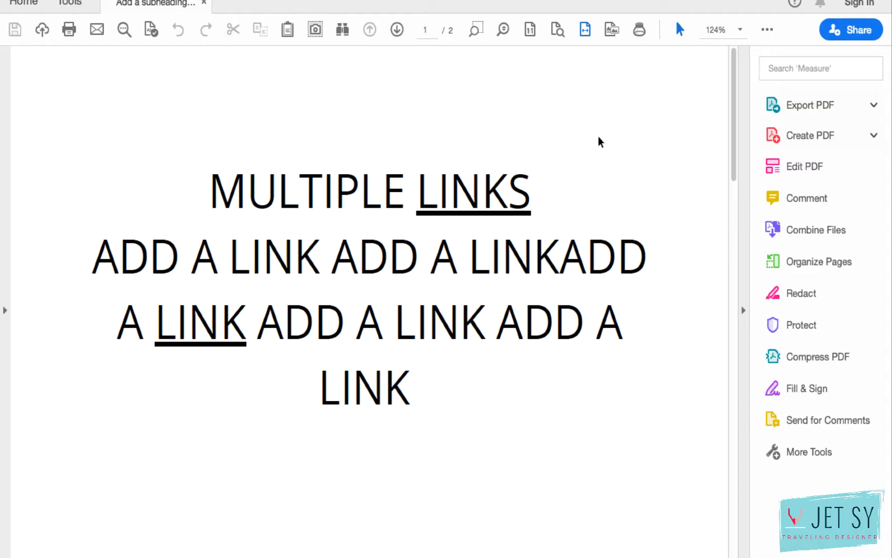
pyautogui.moveTo(486, 205)
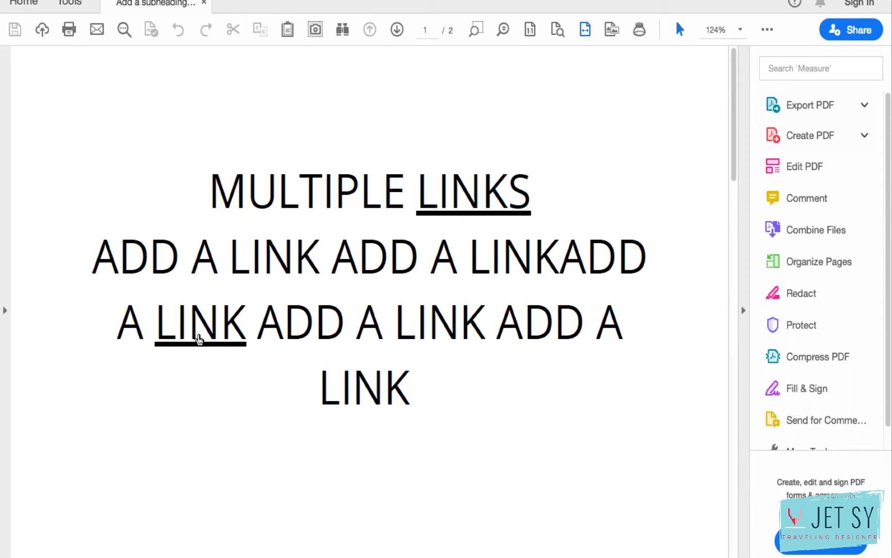
pyautogui.moveTo(201, 321)
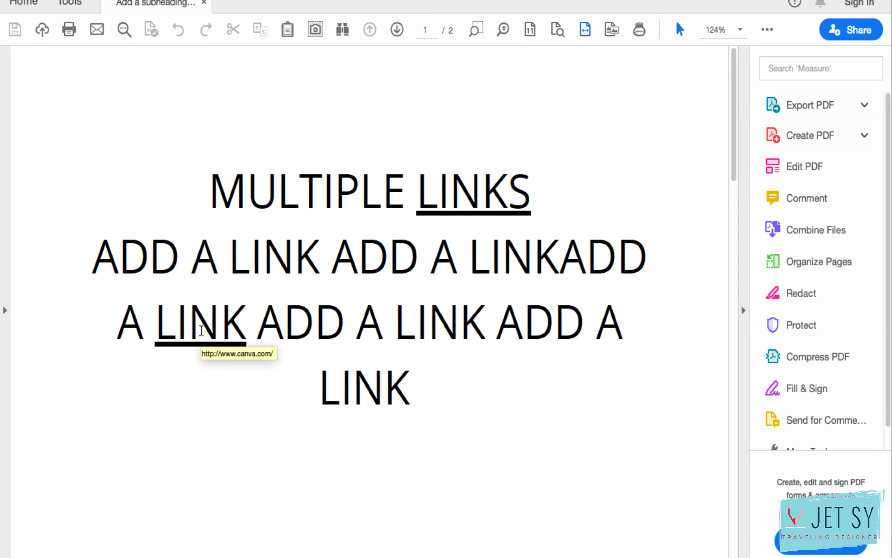
pyautogui.moveTo(529, 153)
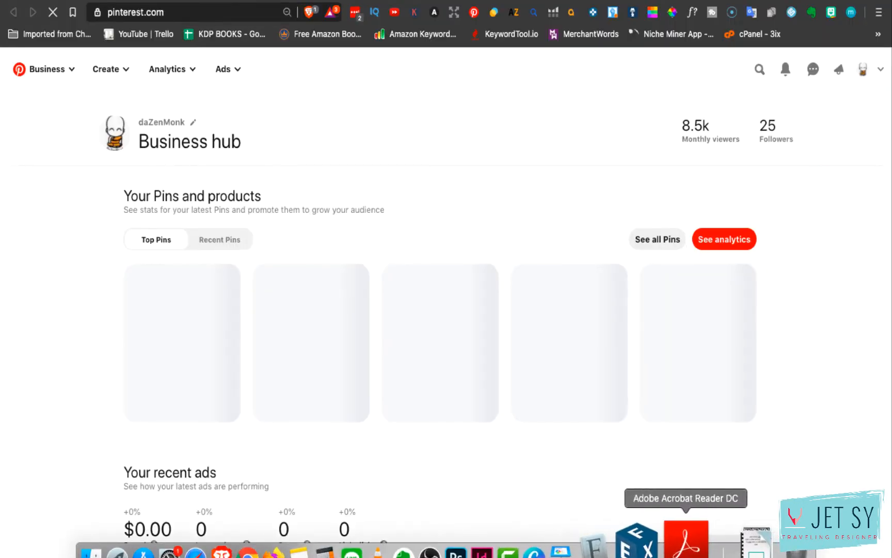
pyautogui.click(685, 534)
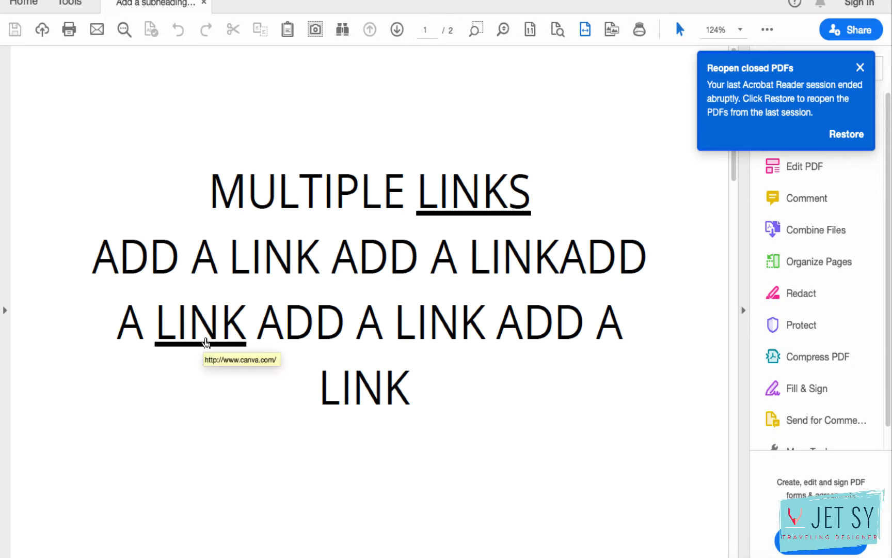
pyautogui.click(200, 321)
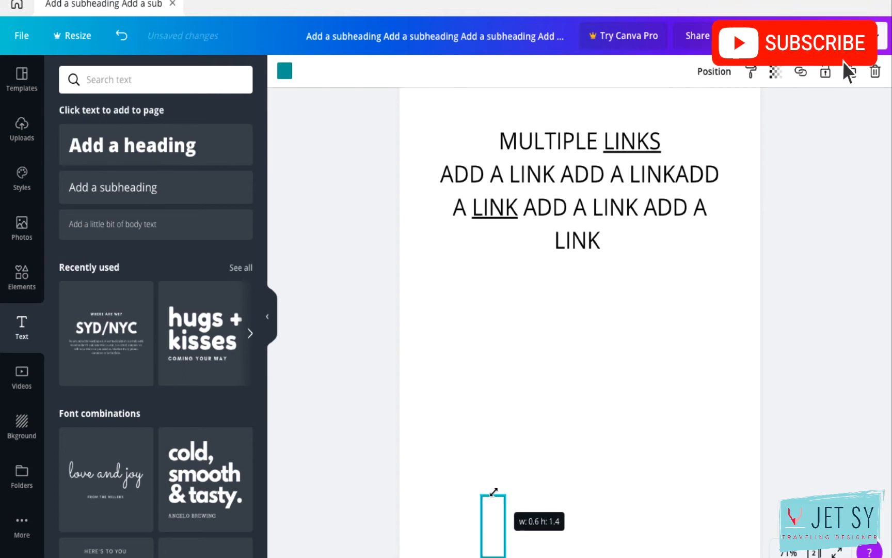
# - Shrink the bottom box to a sliver, then stretch it back into a large square
pyautogui.moveTo(493, 493); pyautogui.dragTo(493, 509)
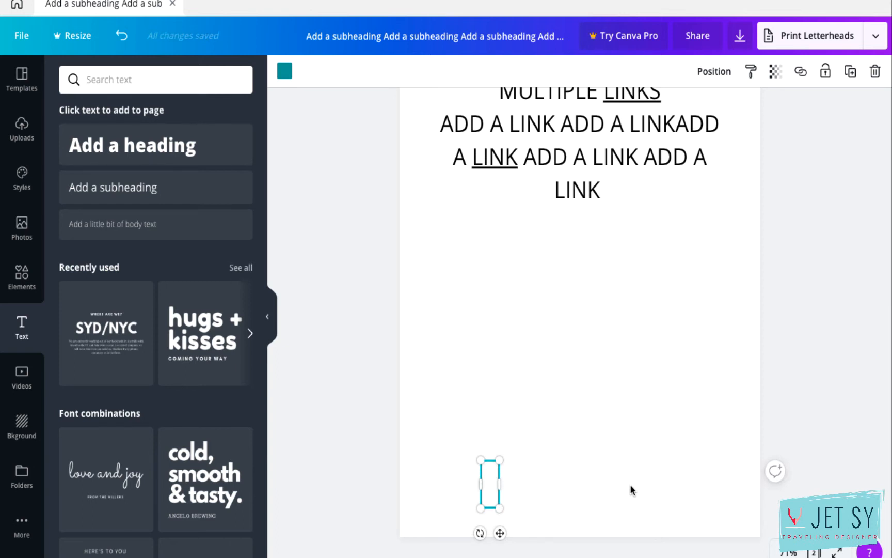
pyautogui.moveTo(660, 468)
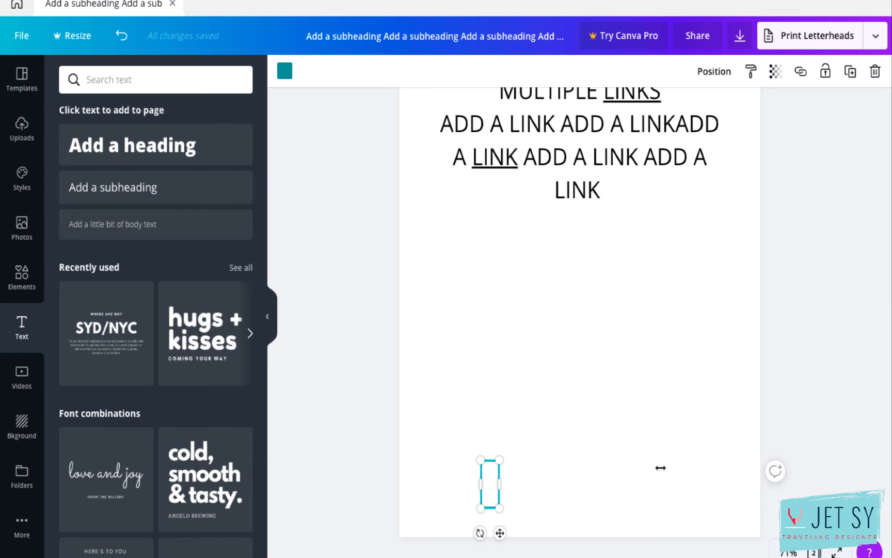
pyautogui.moveTo(500, 484); pyautogui.dragTo(713, 484)
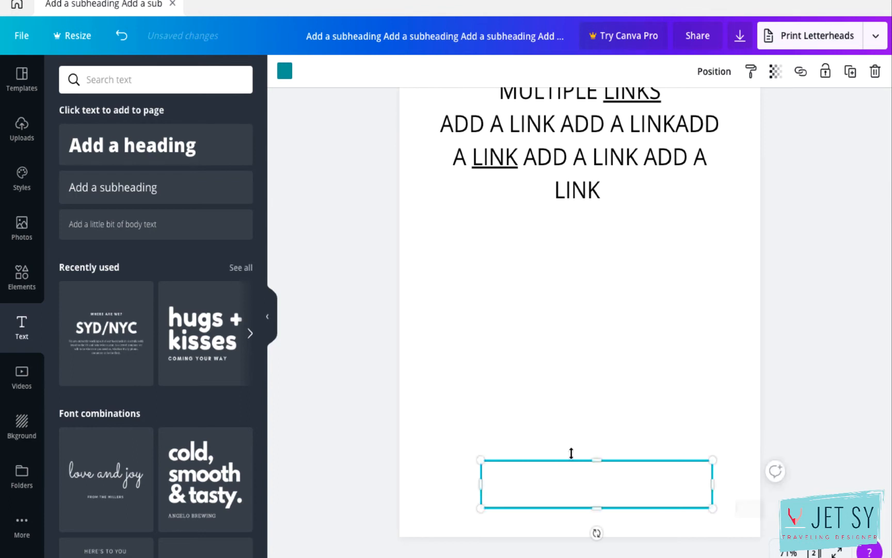
pyautogui.moveTo(596, 458); pyautogui.dragTo(595, 328)
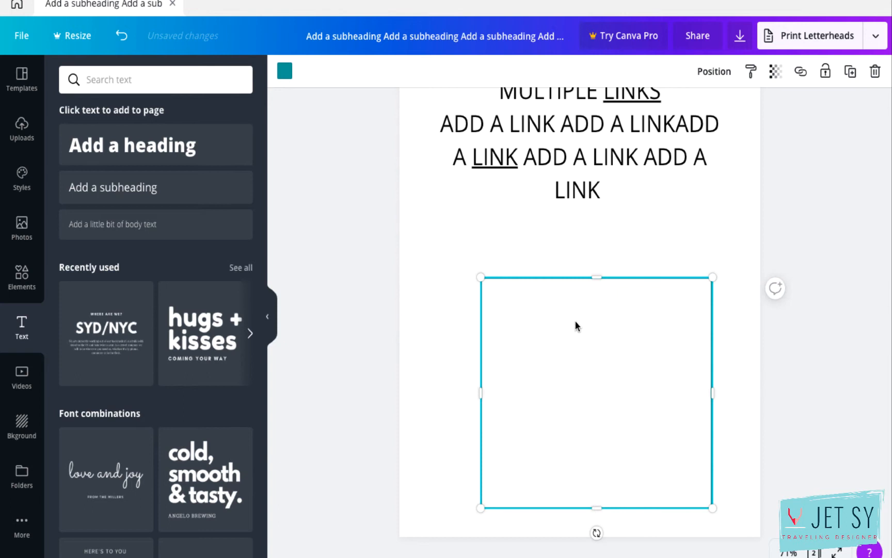
pyautogui.moveTo(598, 277)
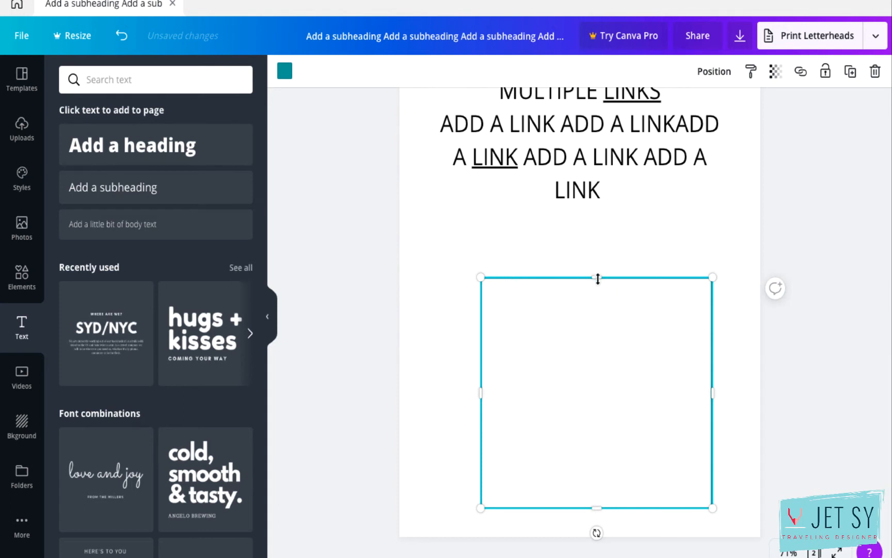
pyautogui.moveTo(596, 278); pyautogui.dragTo(597, 267)
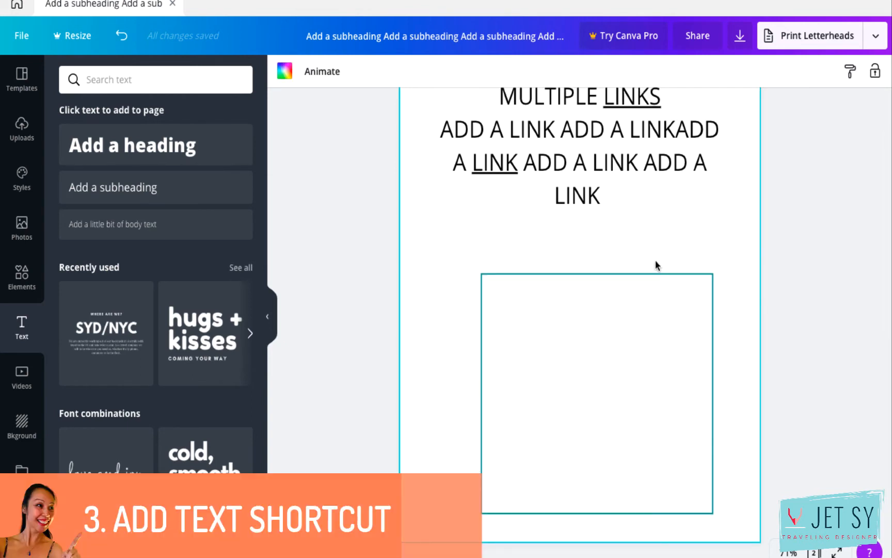
pyautogui.moveTo(650, 239)
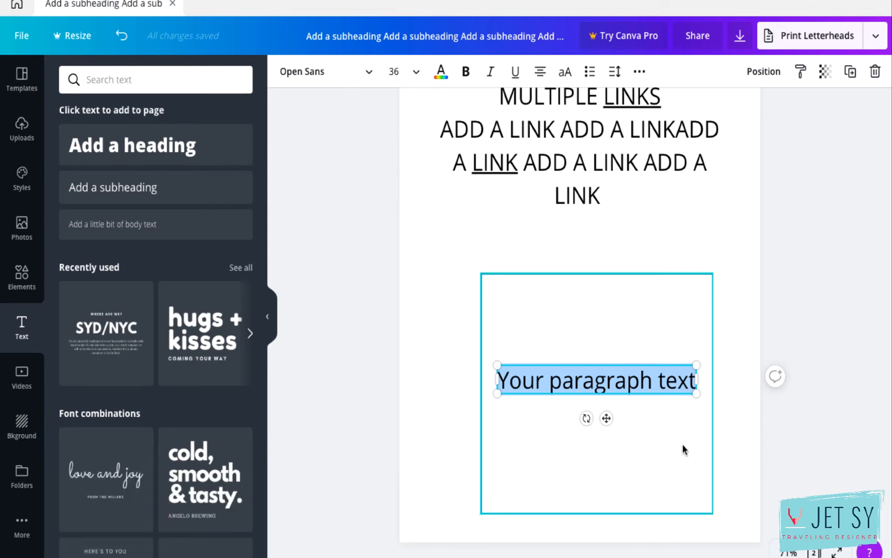
# - Style the new 'Your paragraph text' box inside the square as bold italic
pyautogui.click(465, 72)
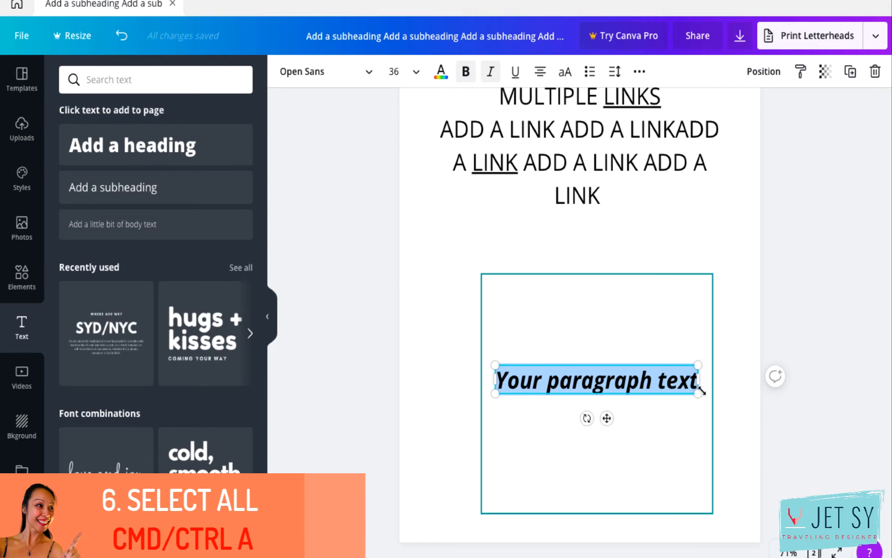
pyautogui.moveTo(765, 353)
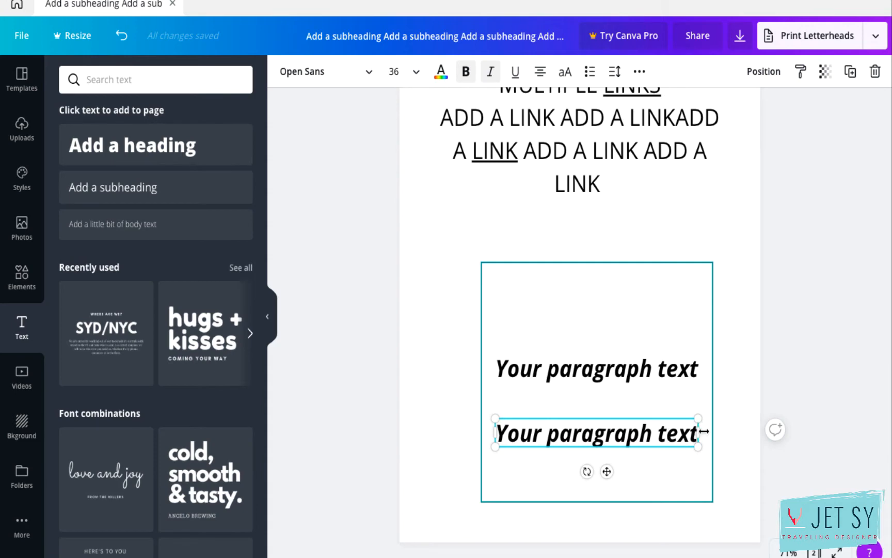
pyautogui.moveTo(725, 426)
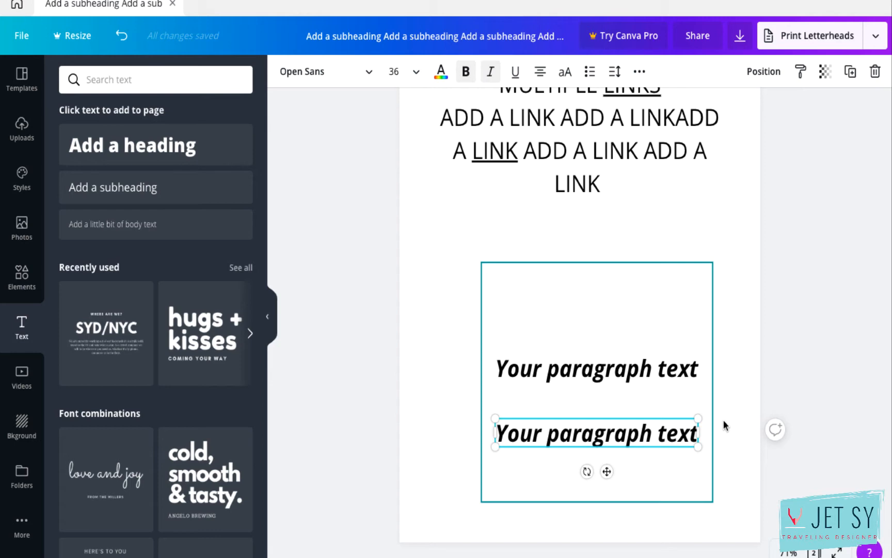
pyautogui.moveTo(750, 426)
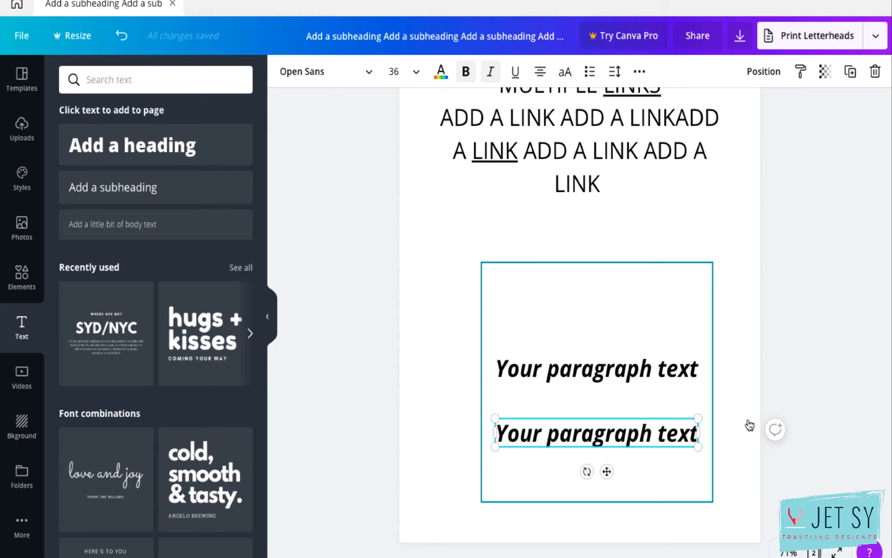
pyautogui.moveTo(656, 444)
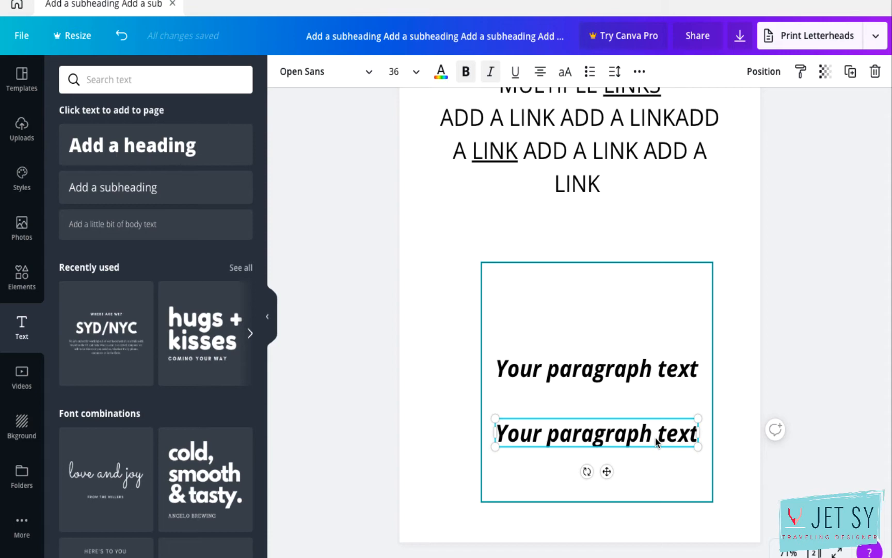
pyautogui.moveTo(706, 269)
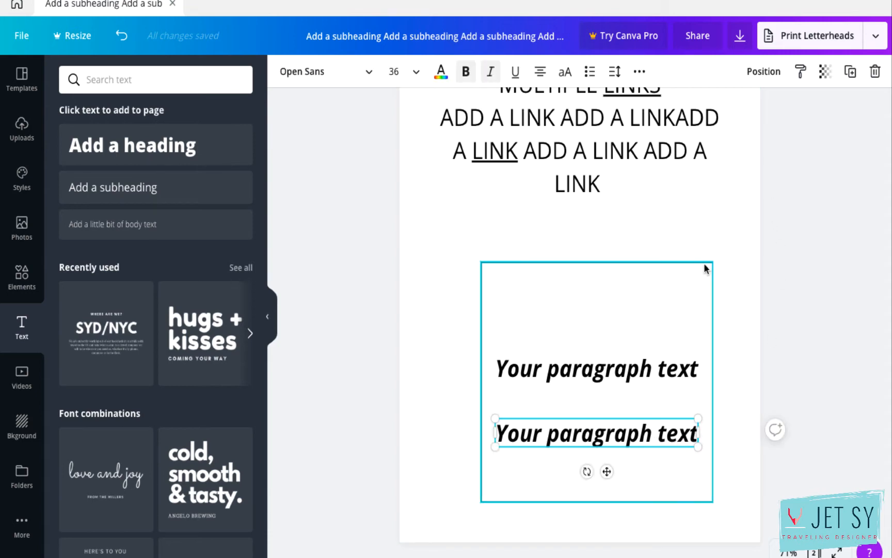
pyautogui.moveTo(850, 72)
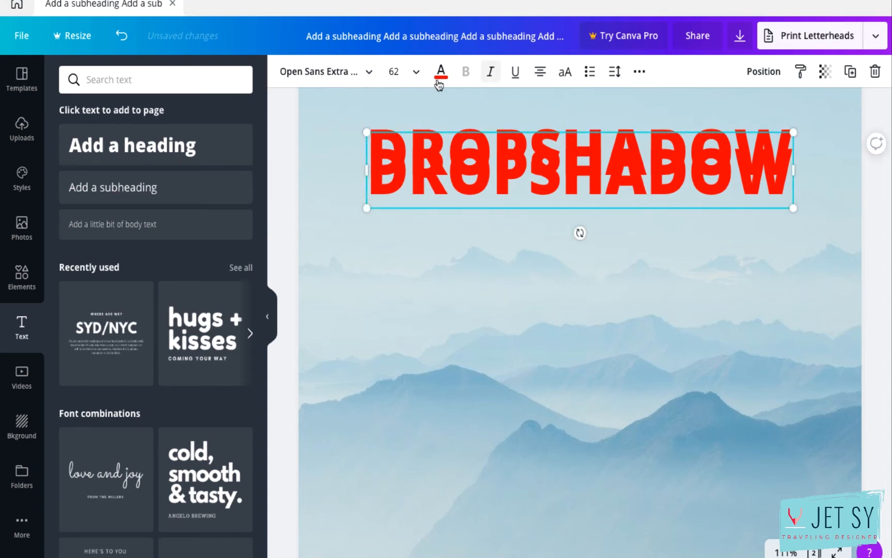
# - Colour the copied DROPSHADOW text grey and send it behind the red title
pyautogui.click(441, 72)
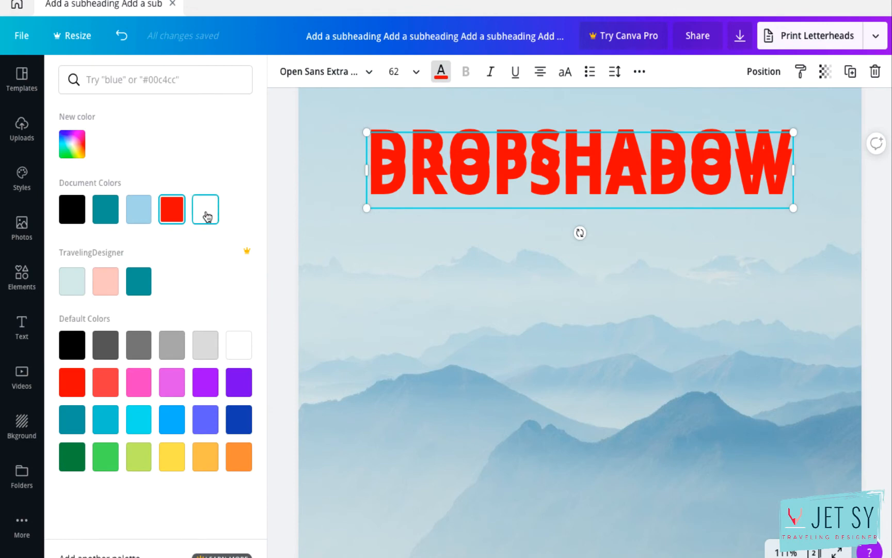
pyautogui.click(138, 345)
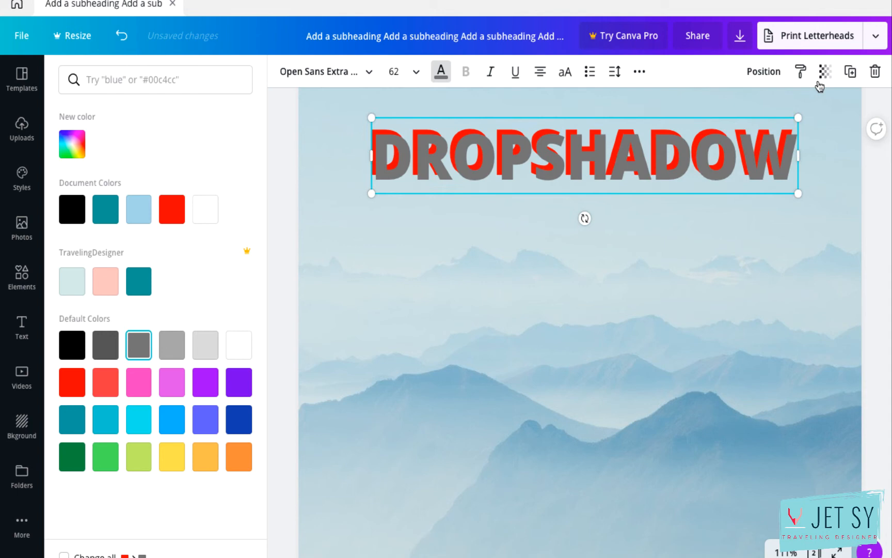
pyautogui.click(763, 72)
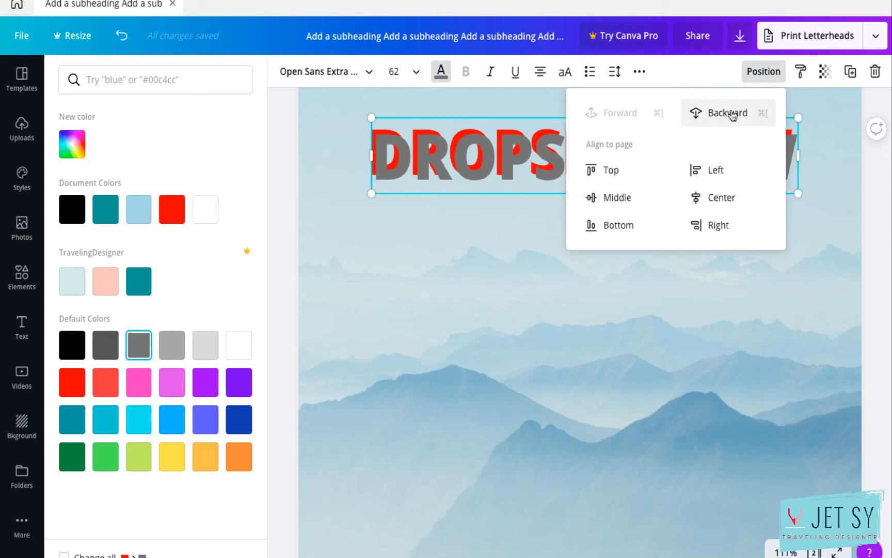
pyautogui.click(727, 113)
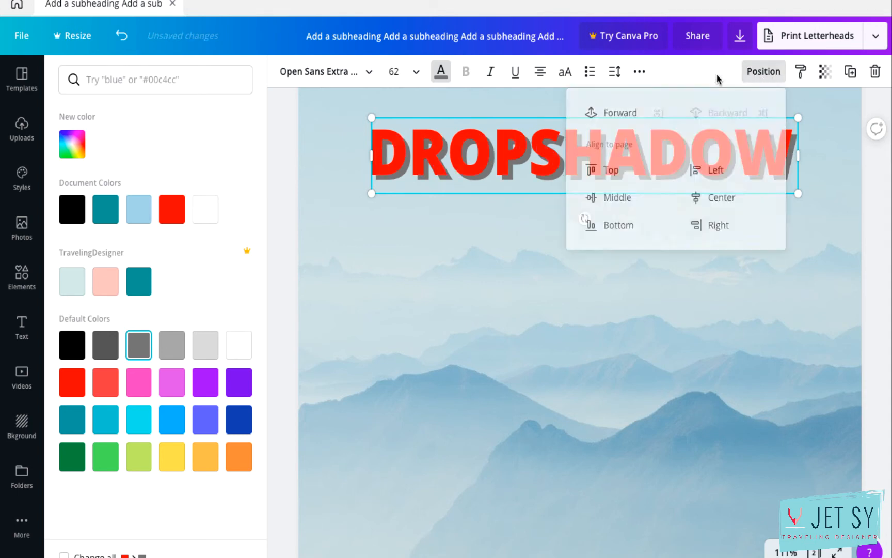
pyautogui.click(762, 72)
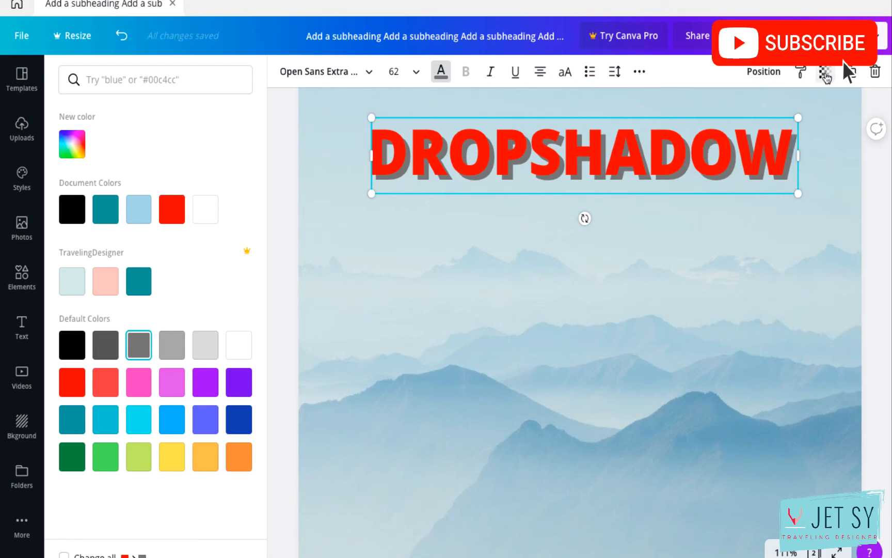
# - Lower the grey copy's transparency so it reads as a soft shadow
pyautogui.click(824, 71)
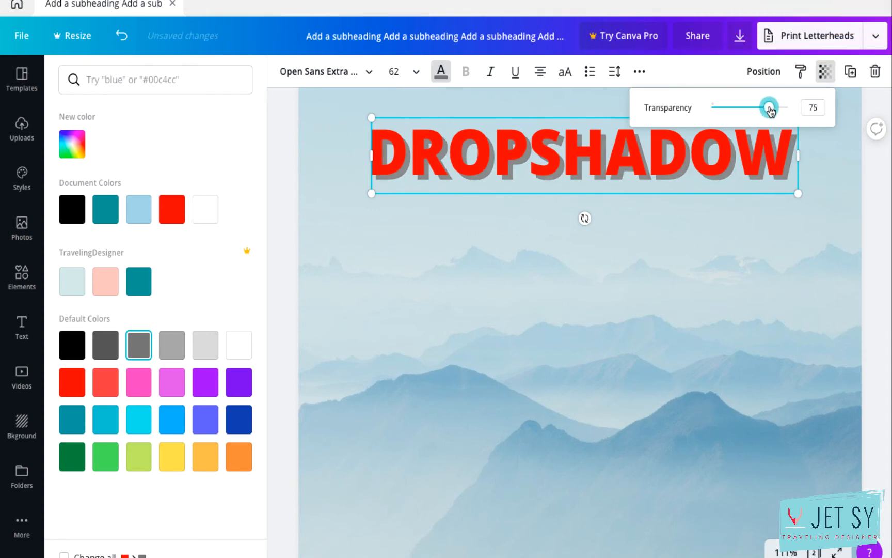
pyautogui.moveTo(768, 108); pyautogui.dragTo(759, 108)
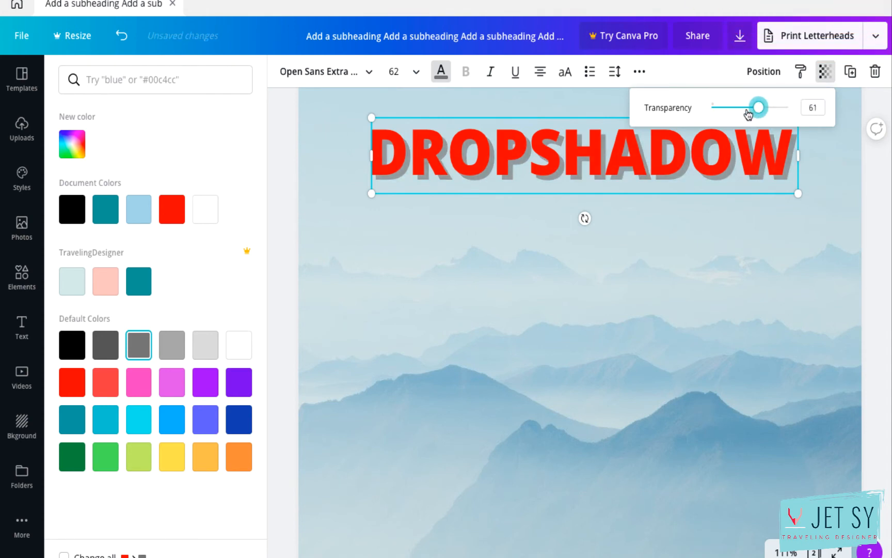
pyautogui.moveTo(759, 107); pyautogui.dragTo(767, 107)
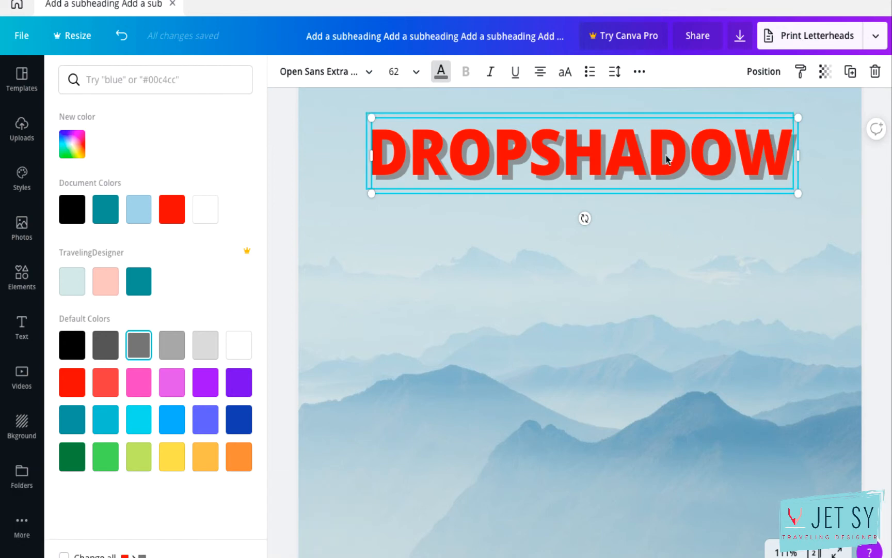
pyautogui.moveTo(698, 170)
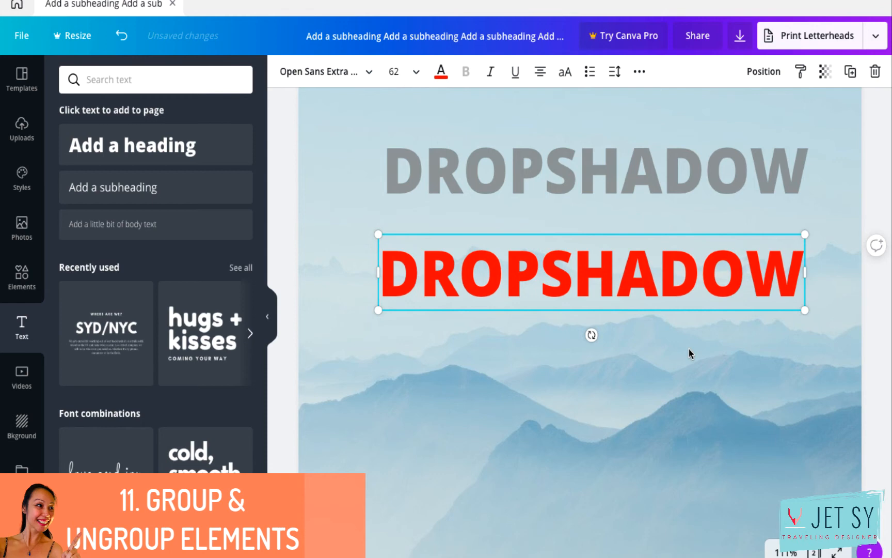
pyautogui.moveTo(700, 352)
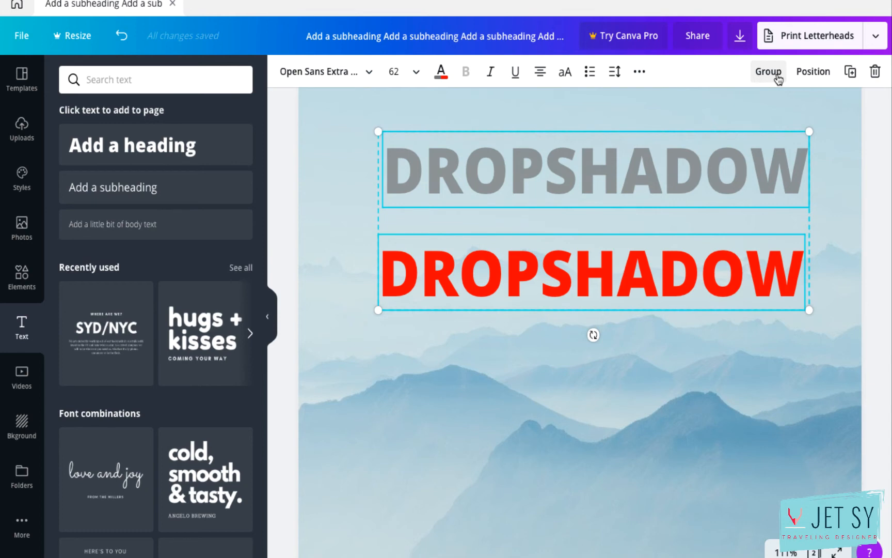
pyautogui.moveTo(677, 193)
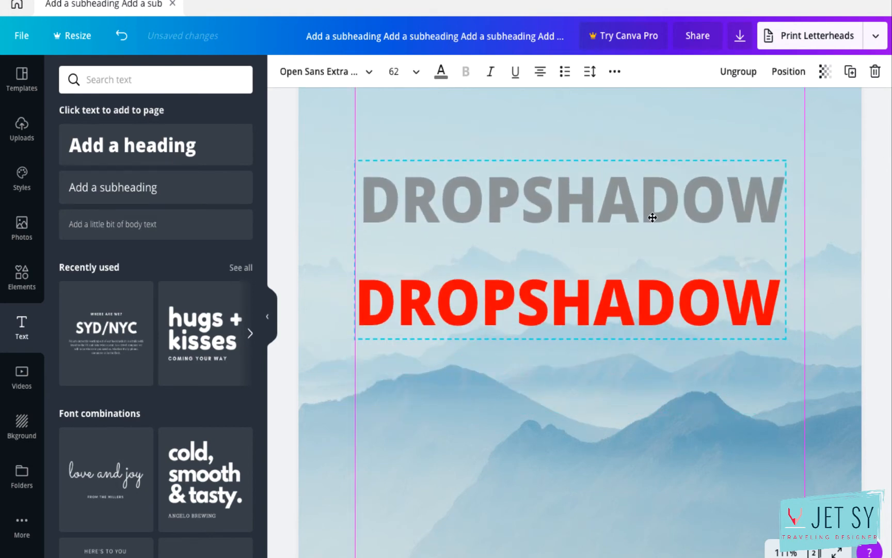
# - Select the mountain photo background behind the grouped DROPSHADOW texts
pyautogui.click(569, 198)
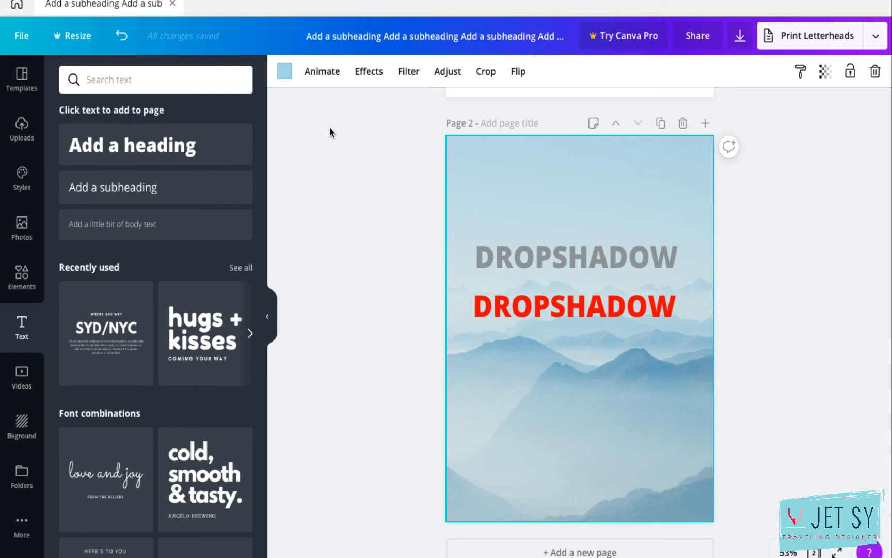
pyautogui.moveTo(285, 72)
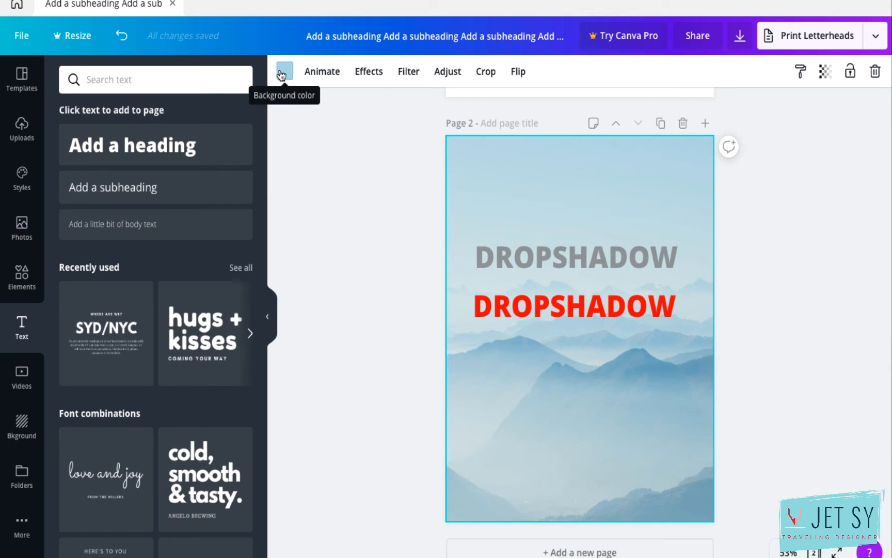
# - Tint the mountain background photo purple, then settle on coral red
pyautogui.click(283, 71)
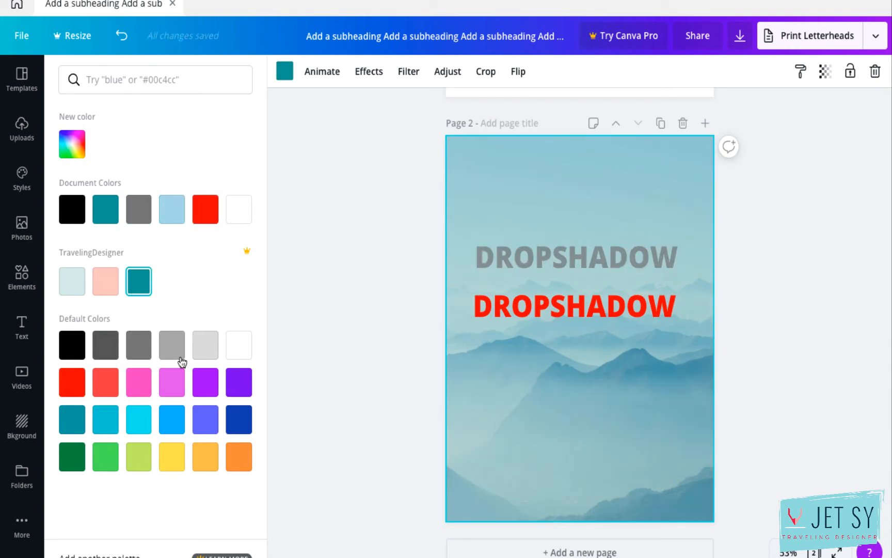
pyautogui.click(239, 419)
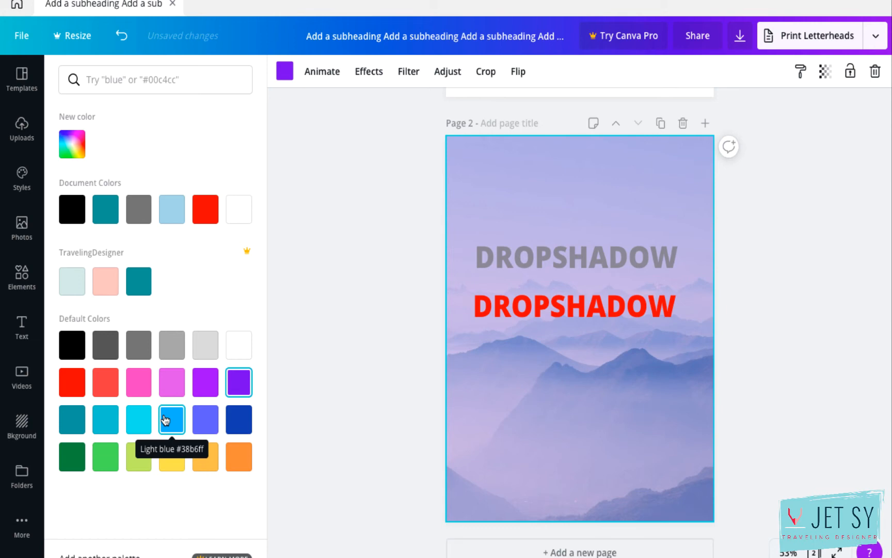
pyautogui.click(105, 382)
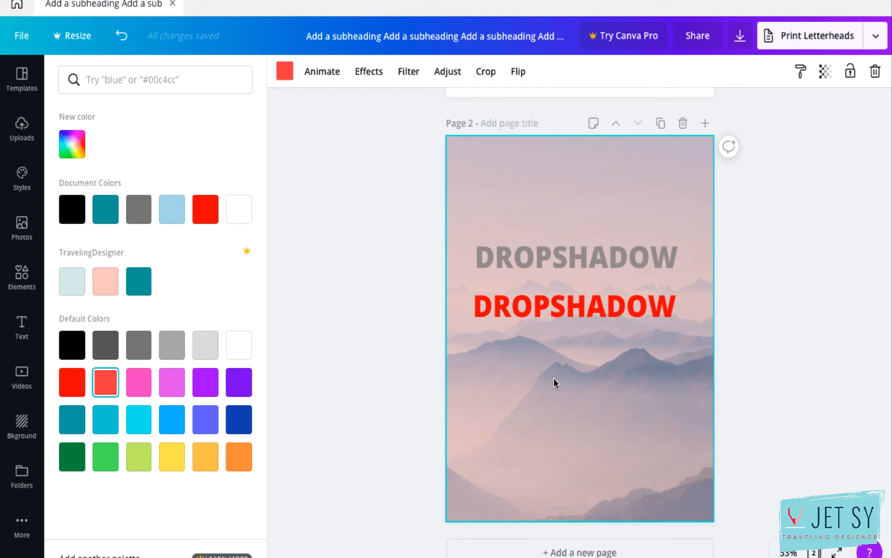
pyautogui.moveTo(514, 436)
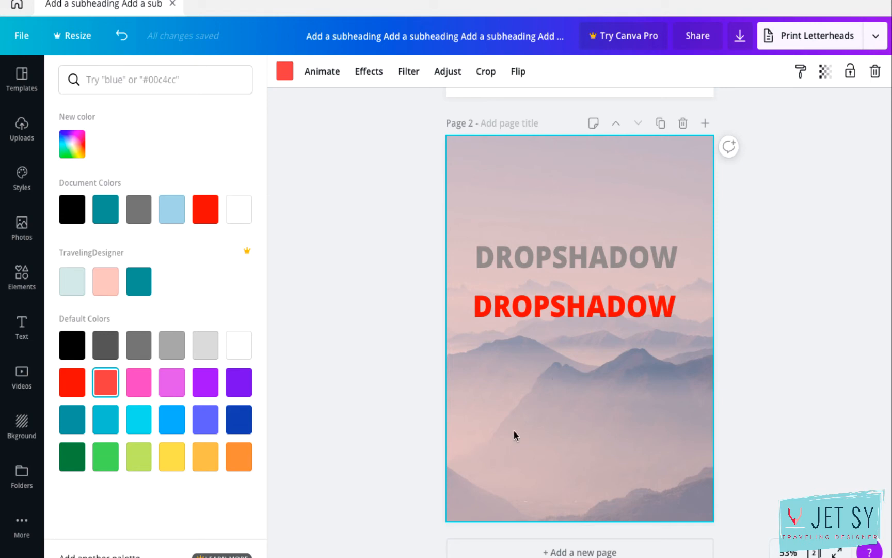
pyautogui.moveTo(501, 353)
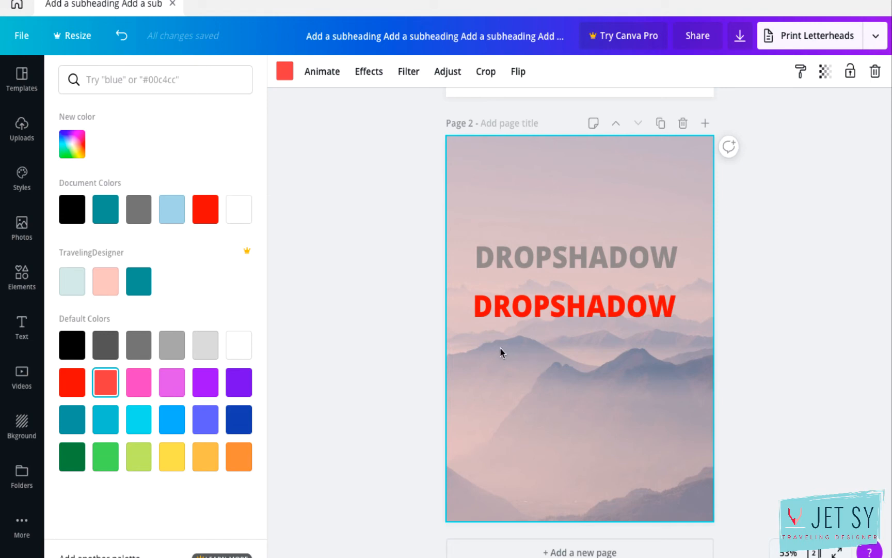
pyautogui.moveTo(448, 148)
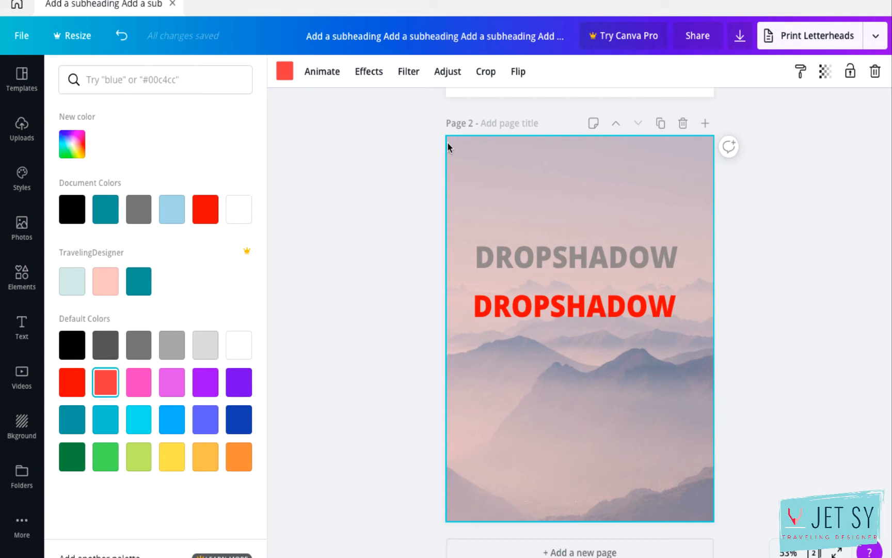
# - Go to Canva home and view the TravelingDesigner Brand Kit colours, logos and fonts
pyautogui.click(17, 5)
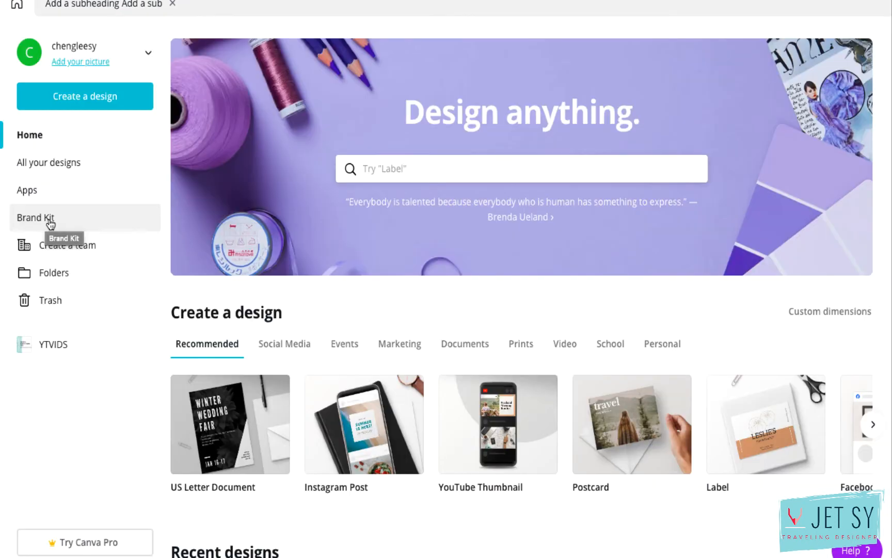
pyautogui.click(36, 217)
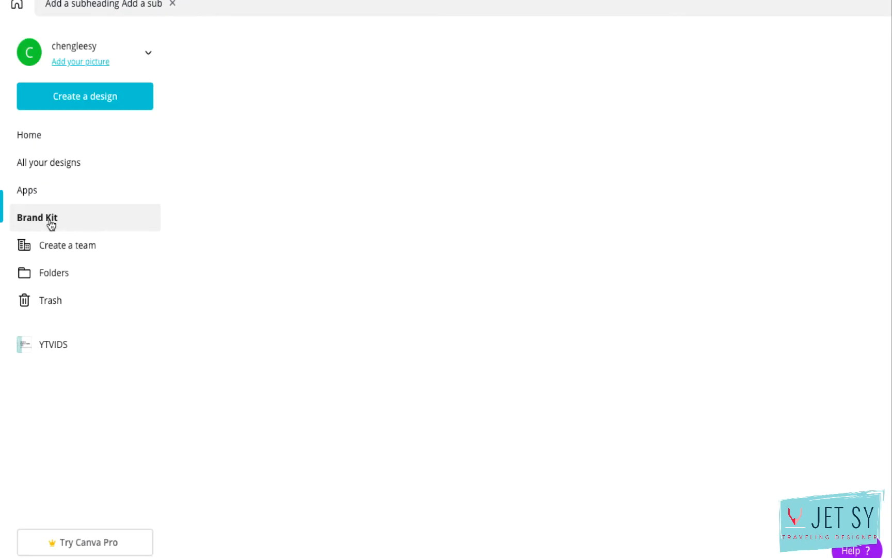
pyautogui.click(36, 216)
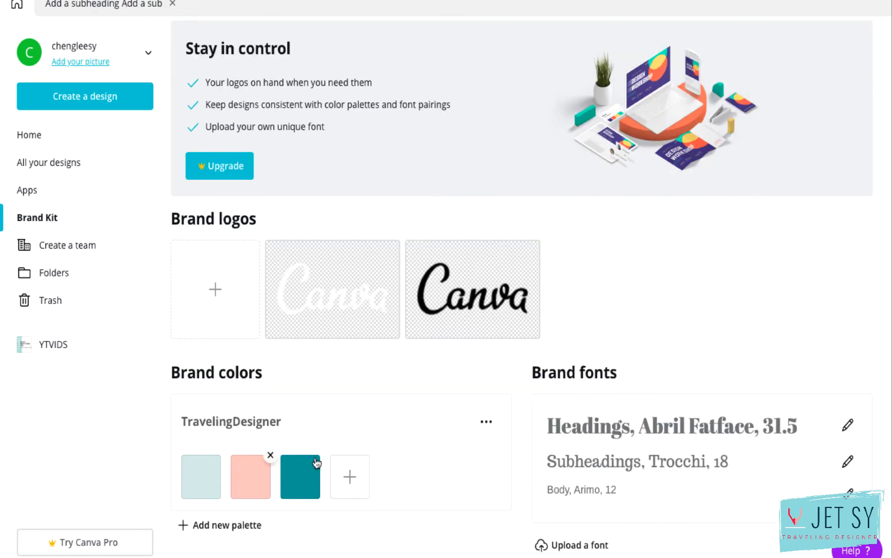
pyautogui.moveTo(409, 475)
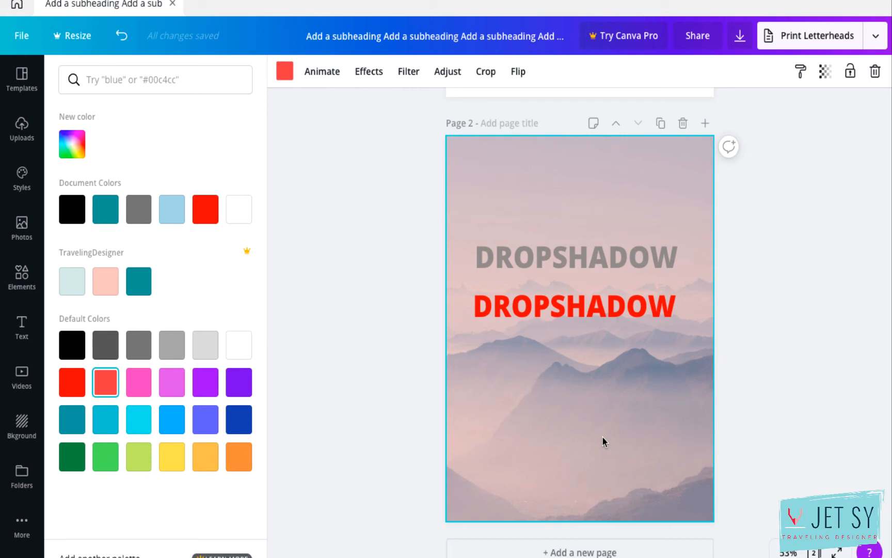
# - Align the grey and red DROPSHADOW headings with each other via Position
pyautogui.click(573, 306)
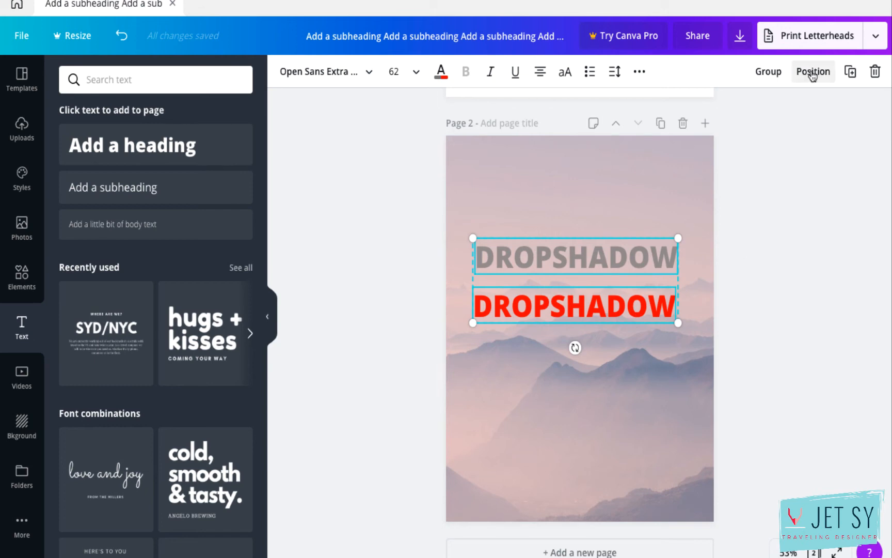
pyautogui.click(813, 71)
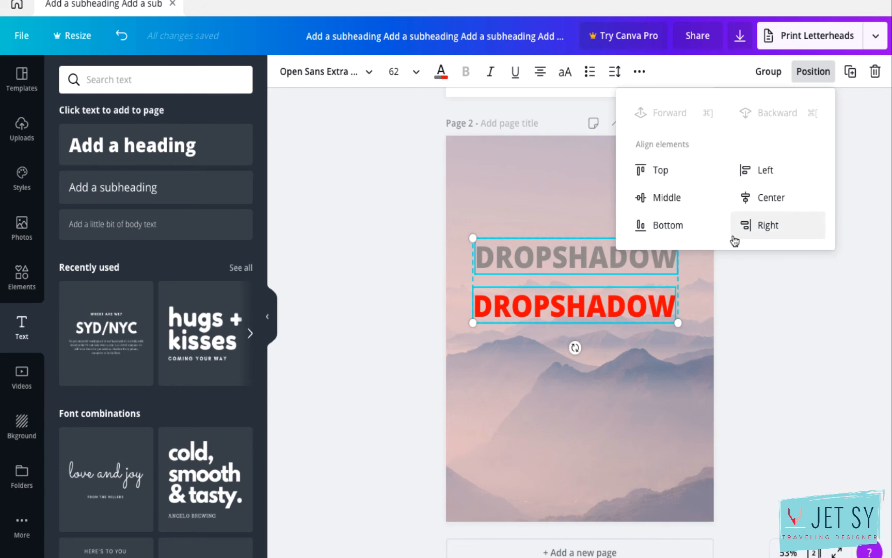
pyautogui.moveTo(733, 239)
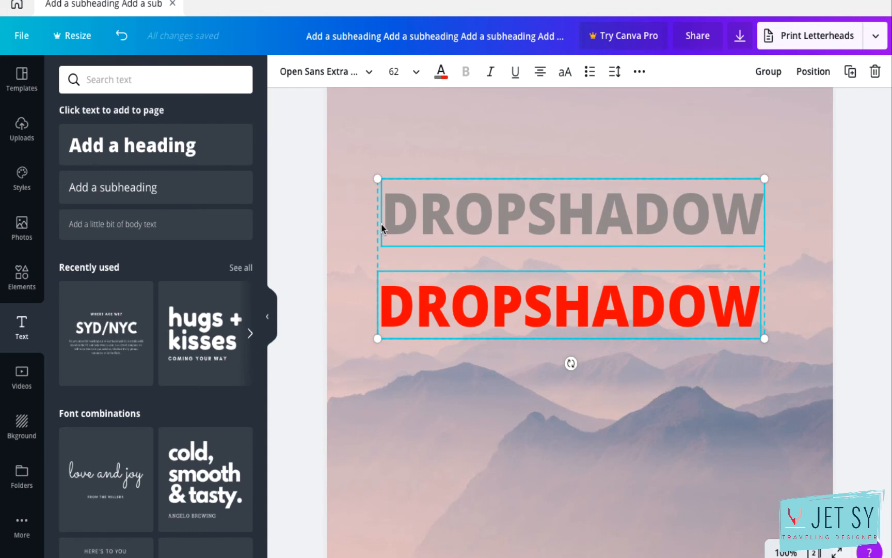
pyautogui.moveTo(820, 73)
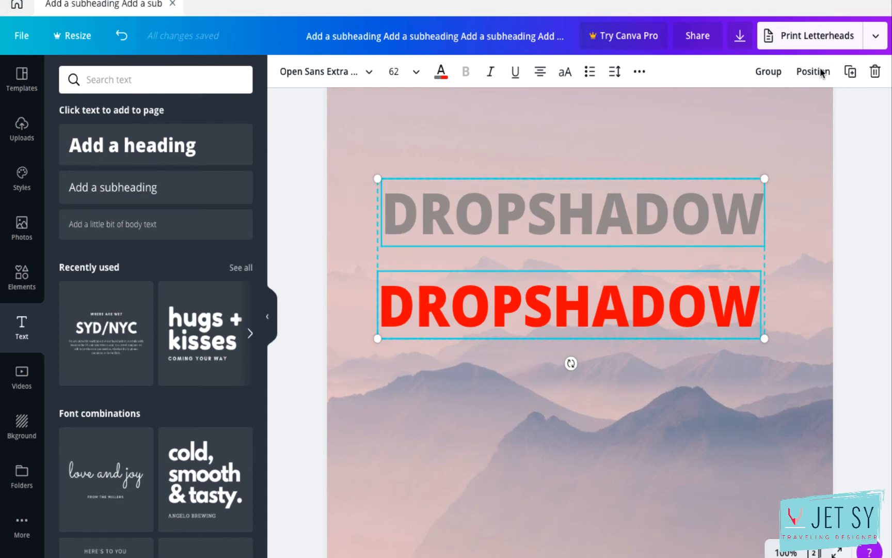
pyautogui.click(812, 71)
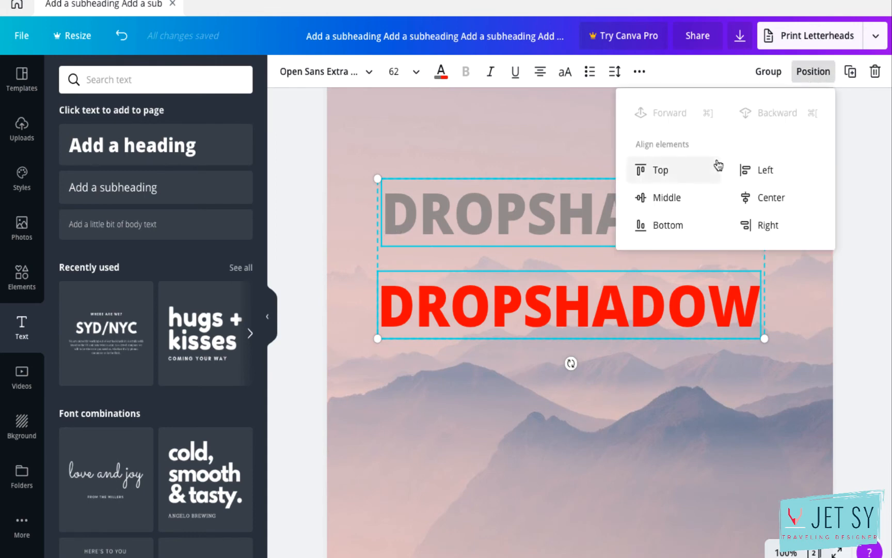
pyautogui.click(660, 169)
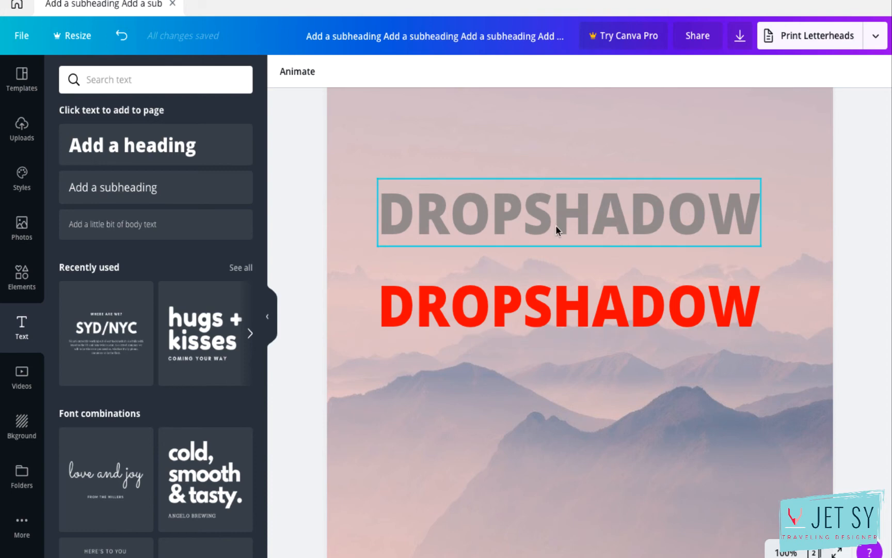
# - Make a copy of the whole design from the File menu
pyautogui.click(21, 35)
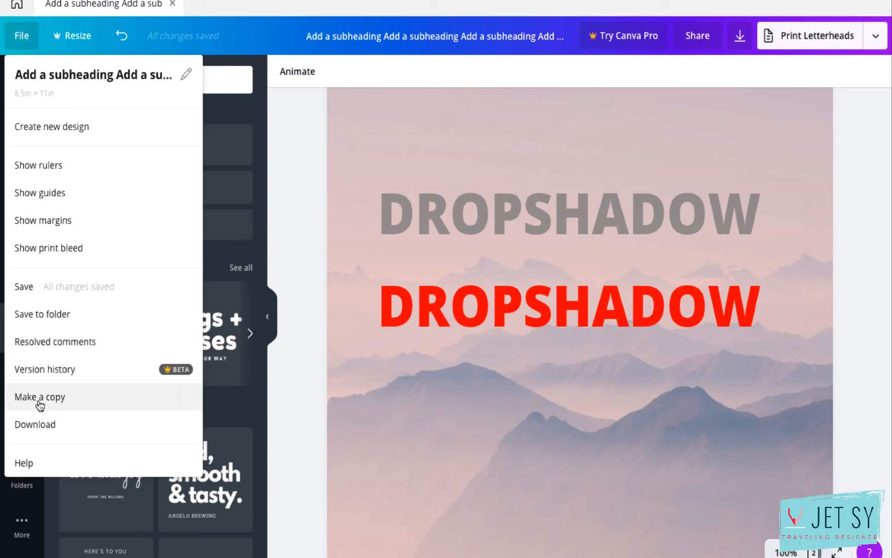
pyautogui.click(39, 397)
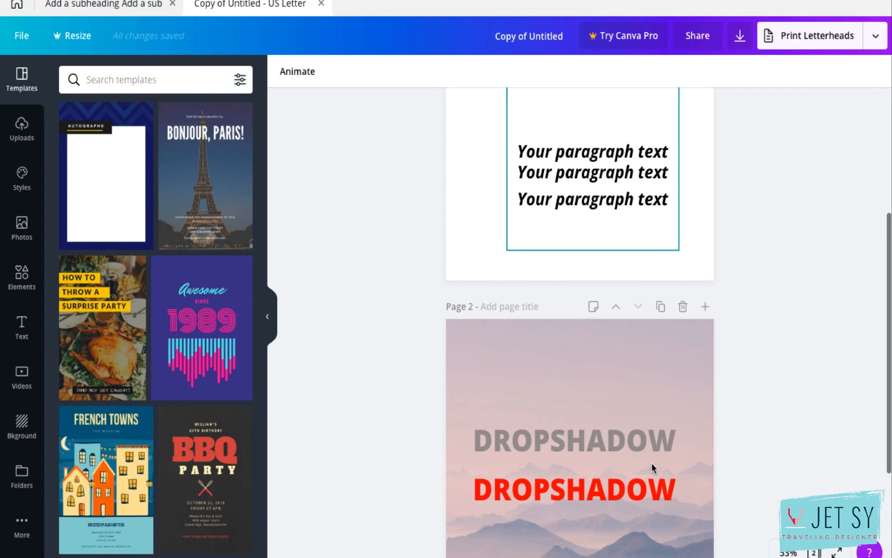
pyautogui.click(573, 438)
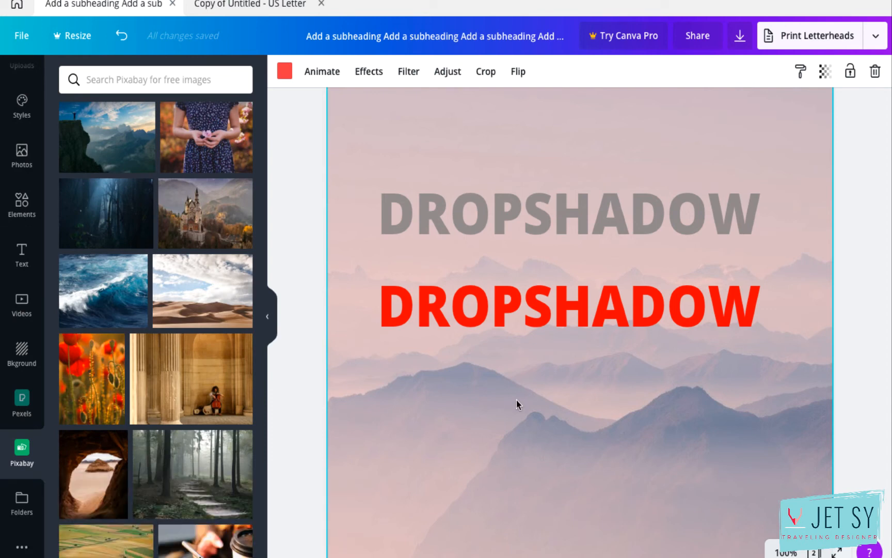
pyautogui.moveTo(177, 446)
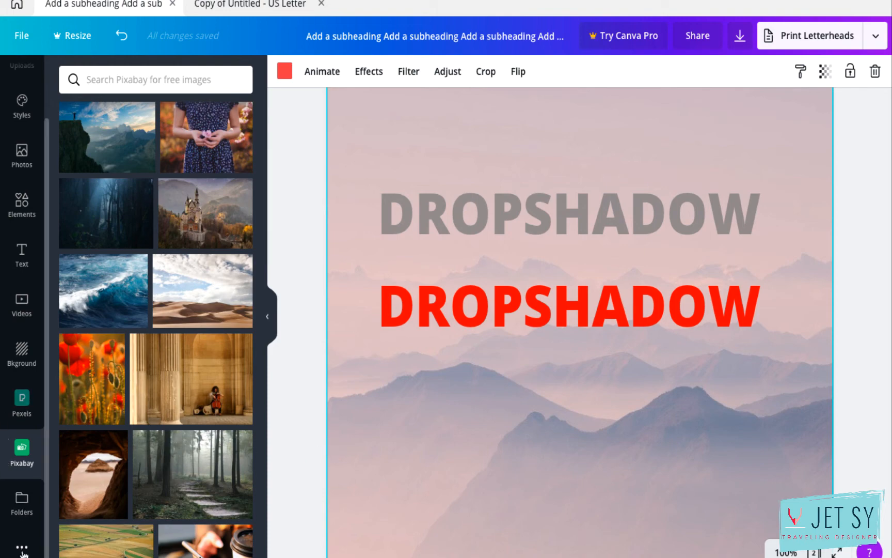
# - Show all available apps and integrations from the More section of the side panel
pyautogui.click(21, 545)
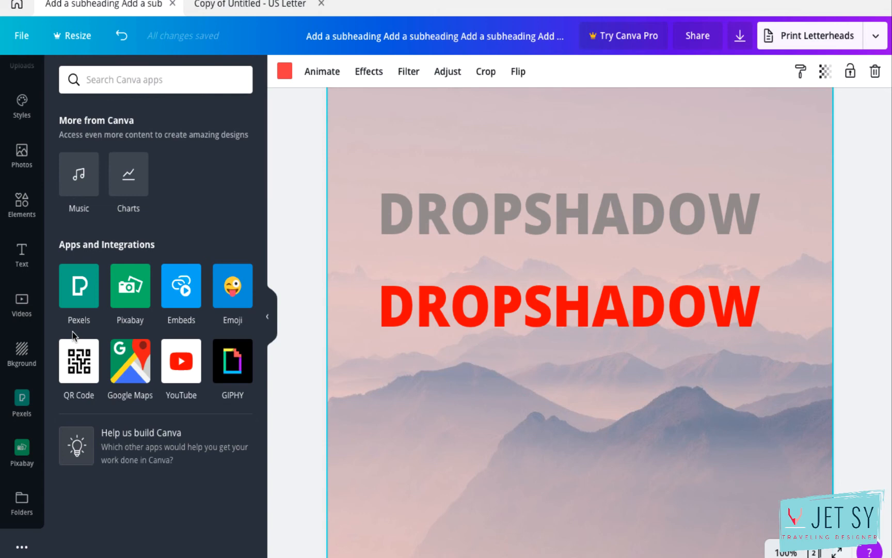
pyautogui.moveTo(110, 336)
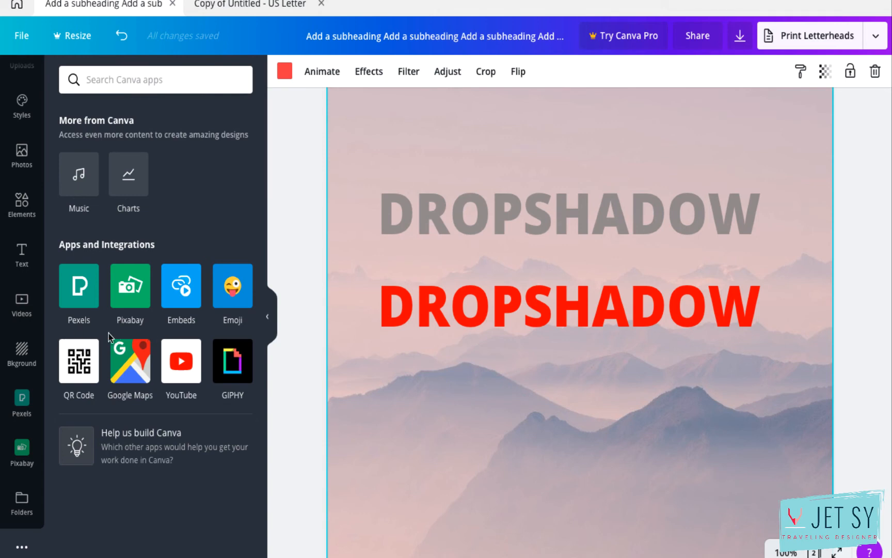
pyautogui.moveTo(20, 452)
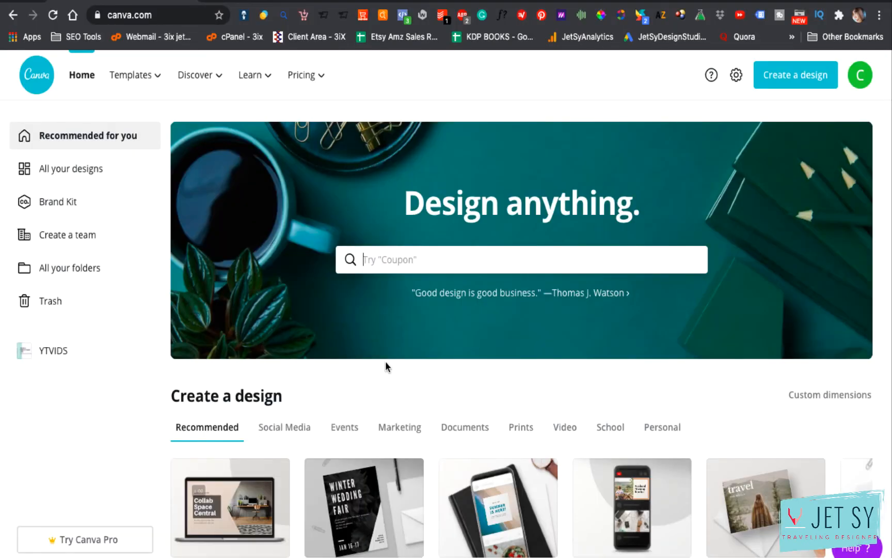
# - Reach the Color Palette Generator via the Learn menu and Design School footer, scrolling through it
pyautogui.click(250, 74)
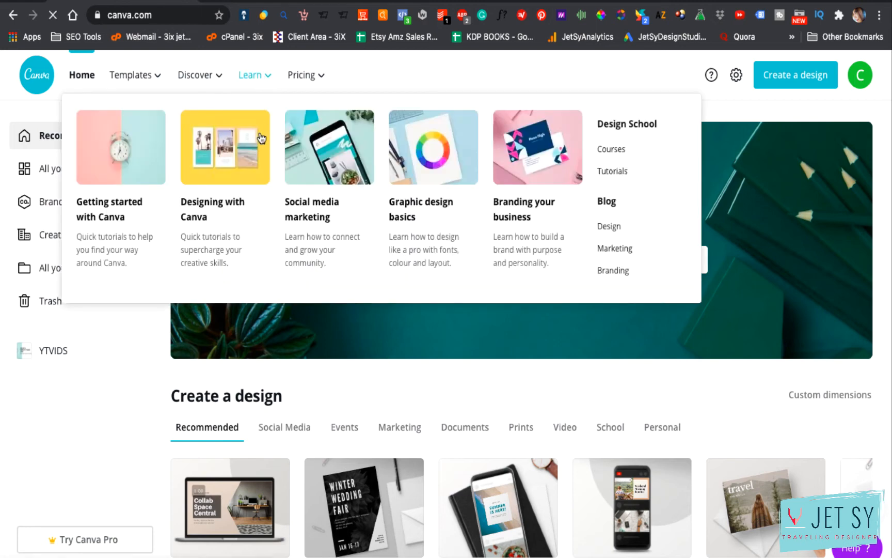
pyautogui.moveTo(602, 236)
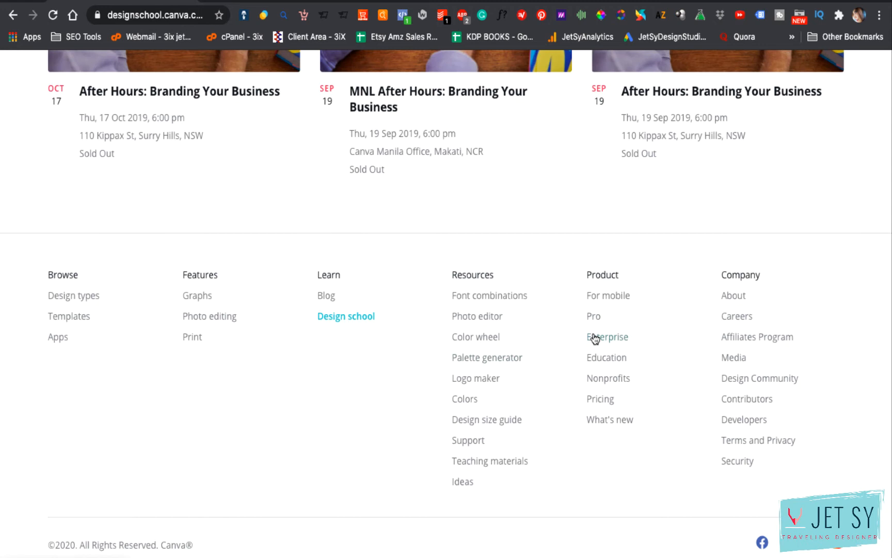
pyautogui.moveTo(486, 358)
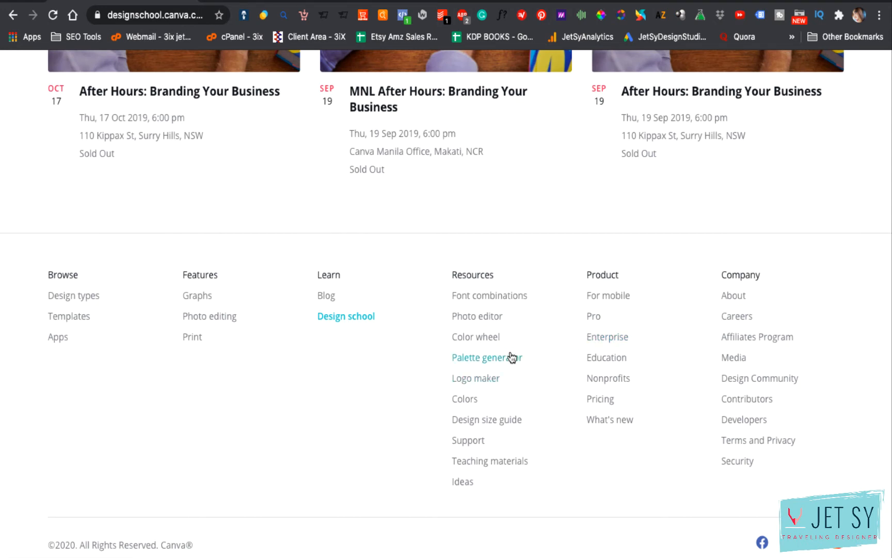
pyautogui.click(487, 357)
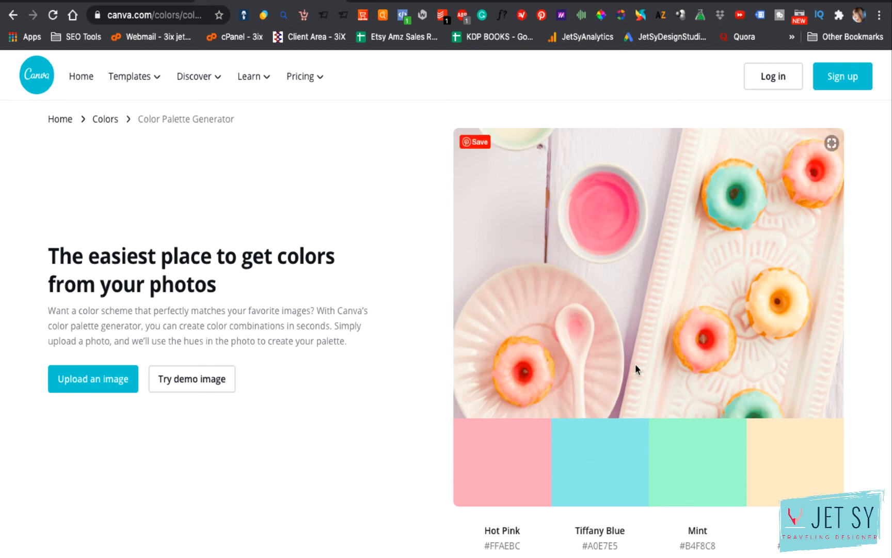
pyautogui.scroll(-3)
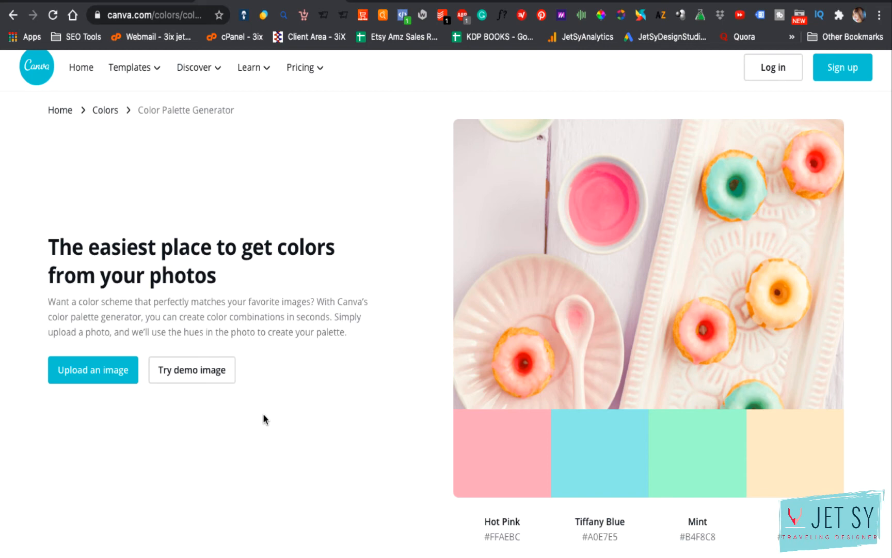
pyautogui.scroll(-3)
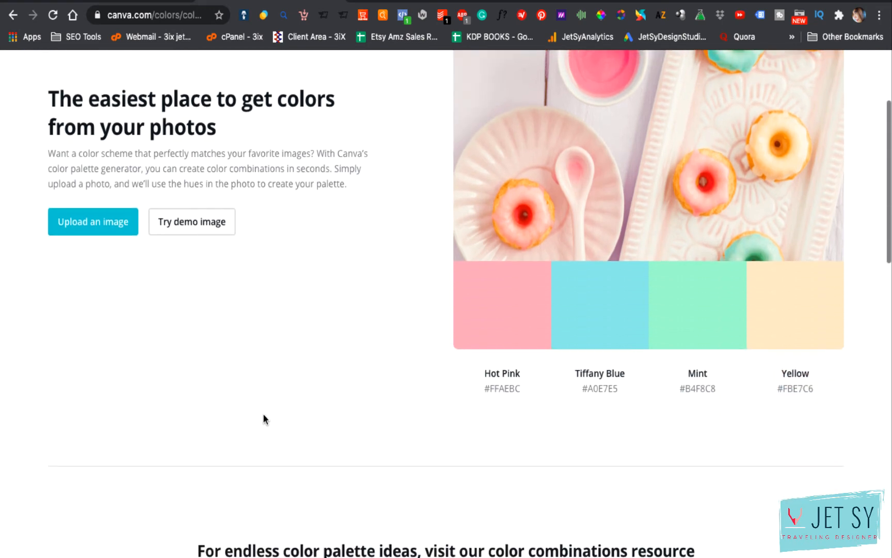
pyautogui.scroll(-3)
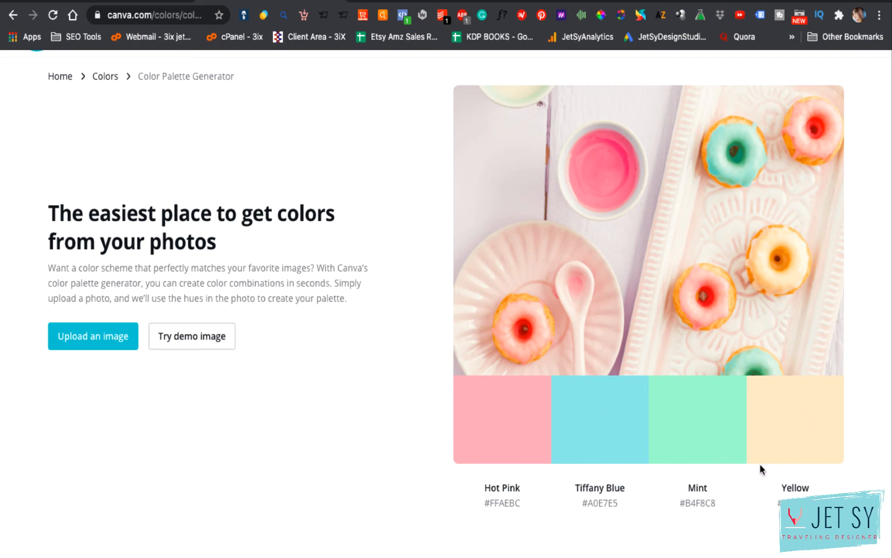
pyautogui.moveTo(698, 421)
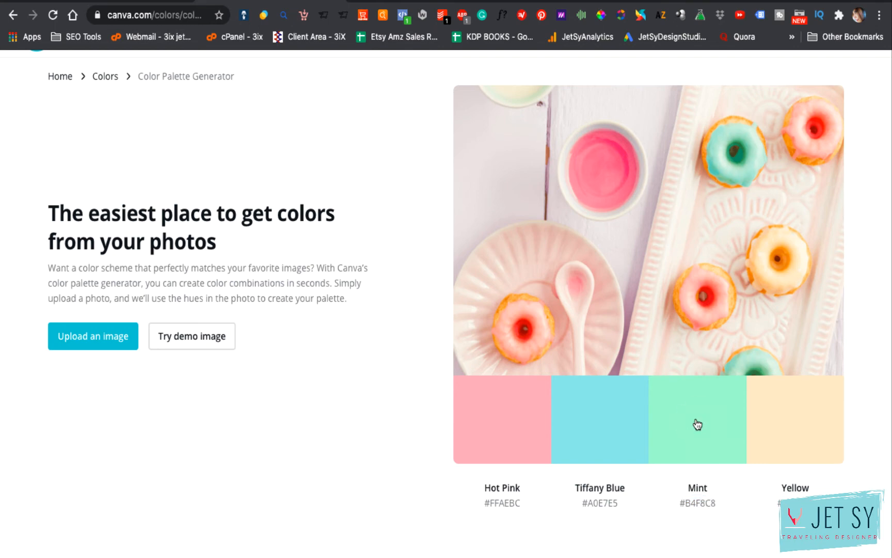
pyautogui.scroll(-3)
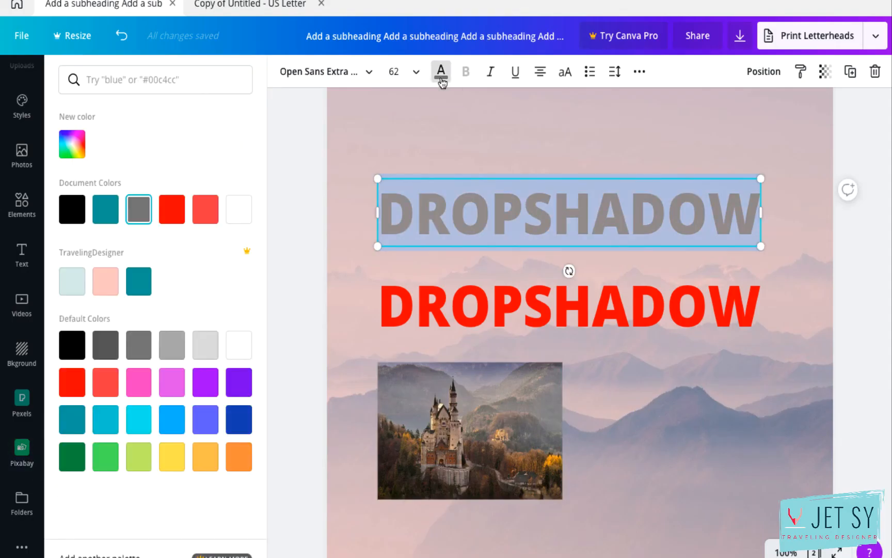
# - Bring up the text colour choices for the grey DROPSHADOW heading
pyautogui.click(71, 144)
pyautogui.write('#B4F8C8')
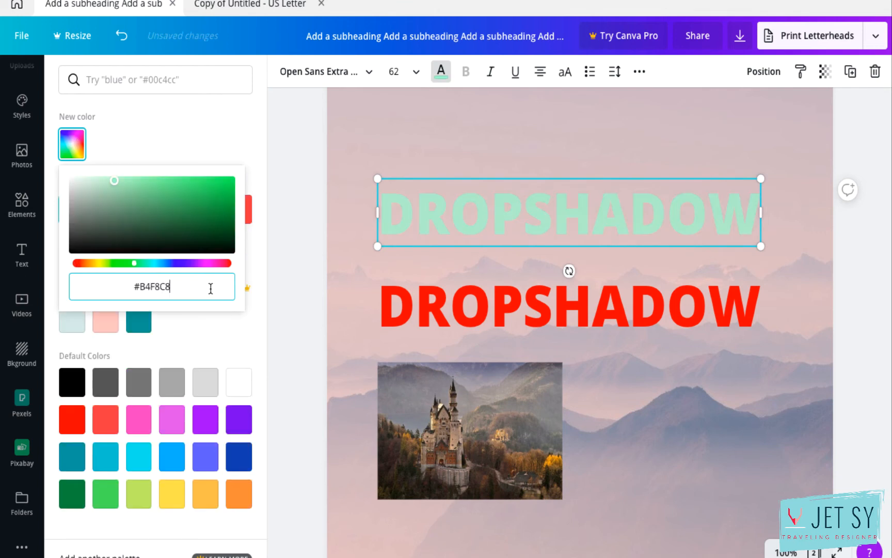
pyautogui.moveTo(590, 230)
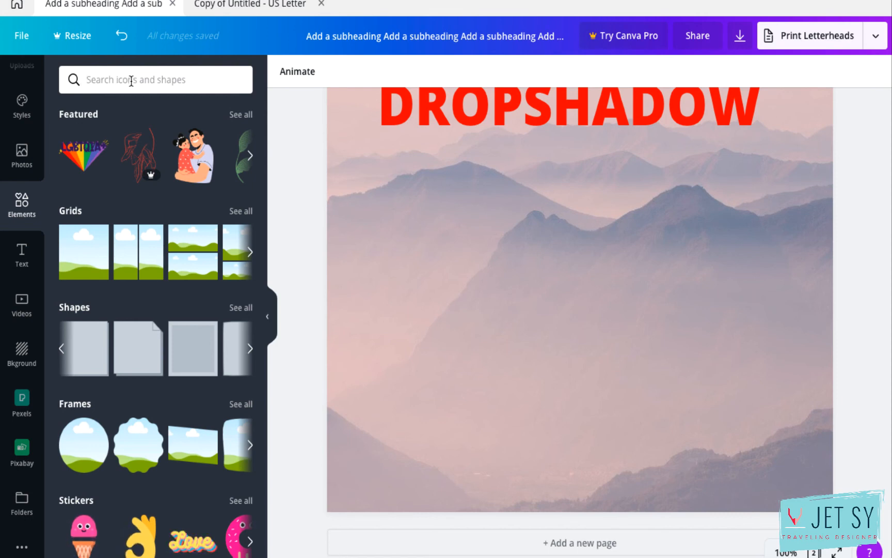
# - Search Elements for letter frames and scroll through the J and E frame results
pyautogui.write('LETTER FRAMES')
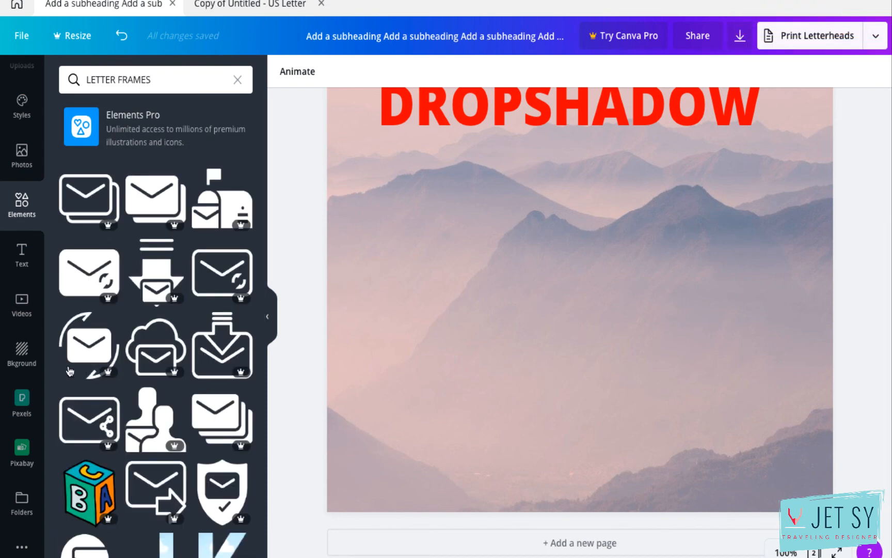
pyautogui.scroll(-3)
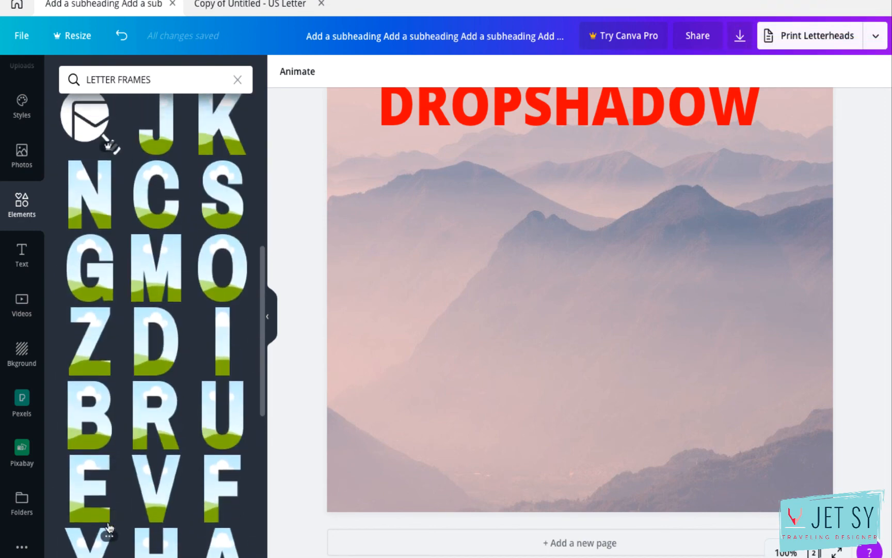
pyautogui.scroll(-3)
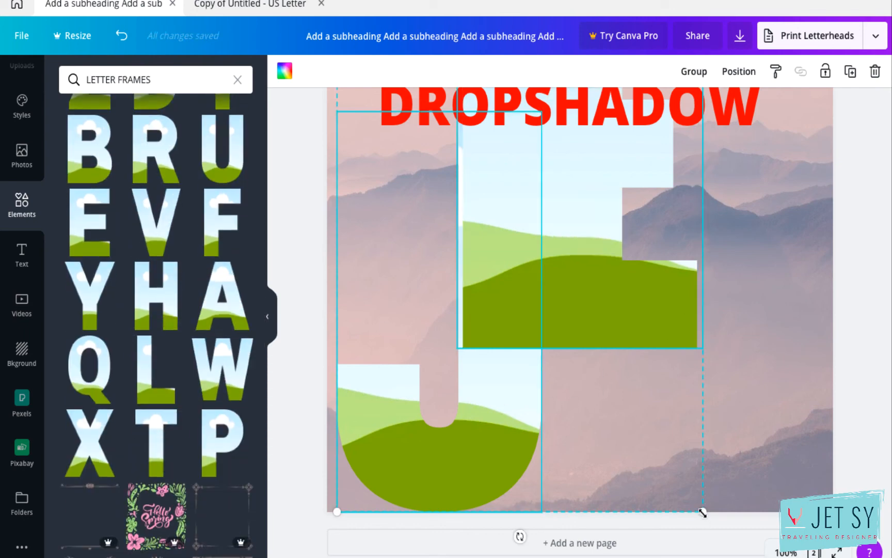
# - Resize the J, E, T frames and space them evenly horizontally via Position, then deselect
pyautogui.moveTo(702, 511); pyautogui.dragTo(650, 438)
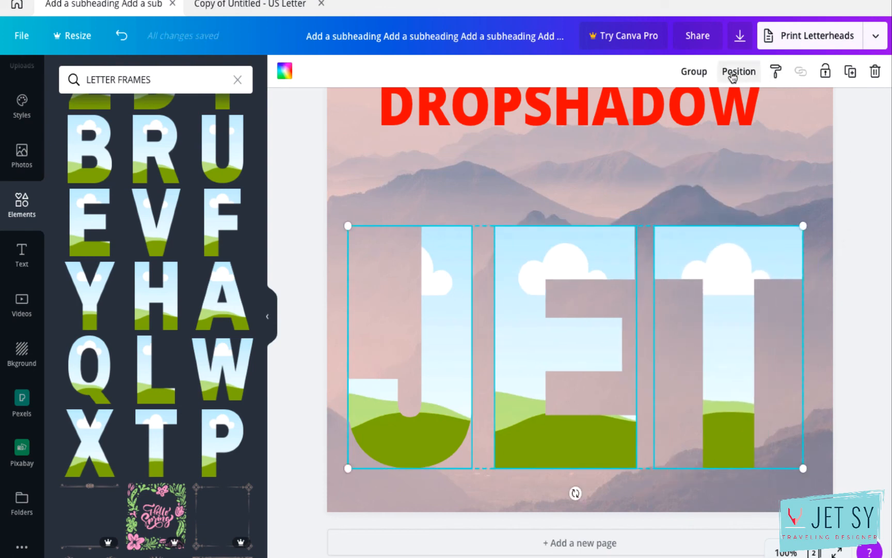
pyautogui.click(738, 71)
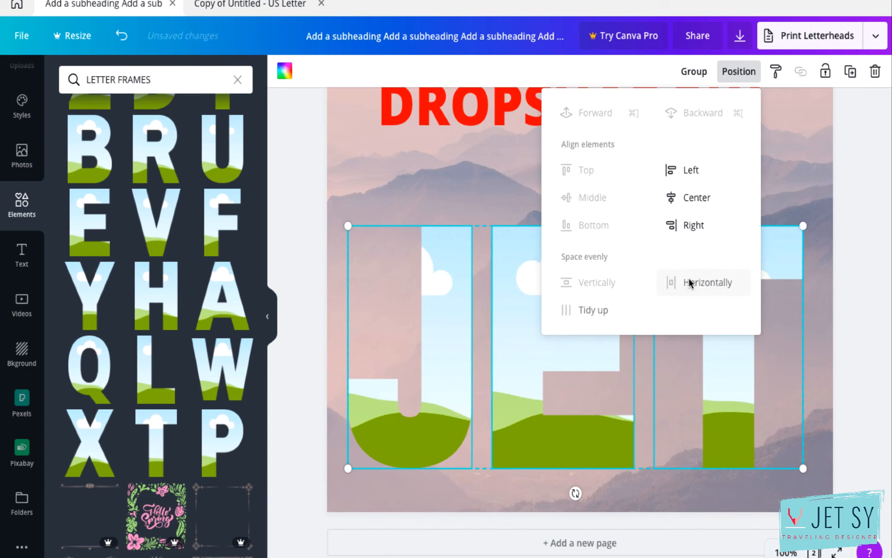
pyautogui.click(704, 282)
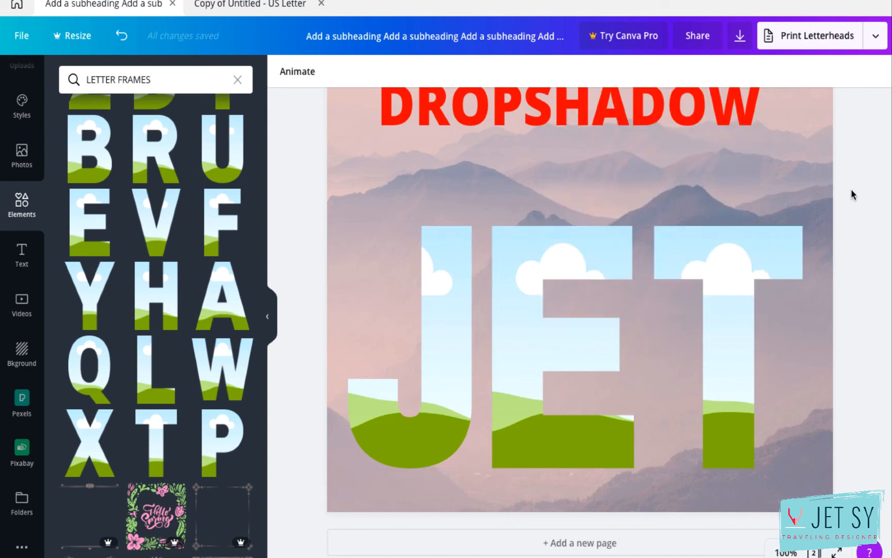
pyautogui.click(722, 342)
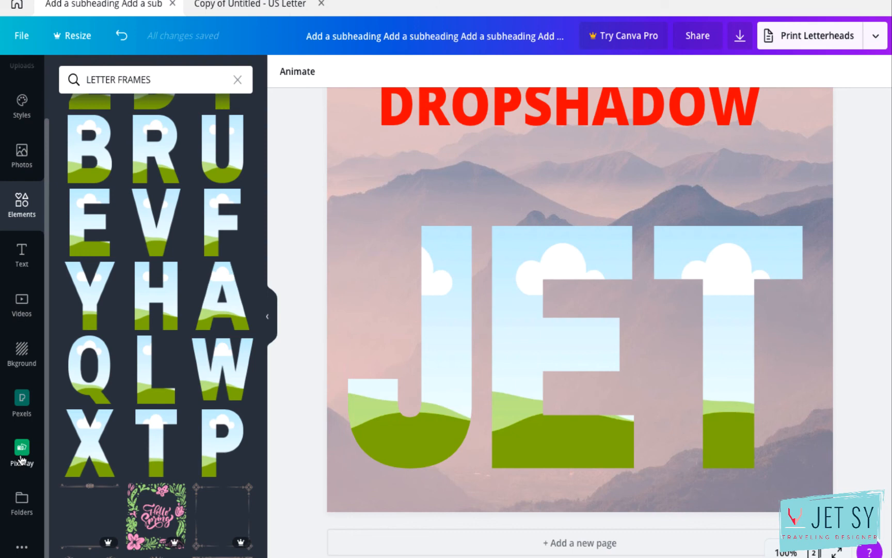
# - Add the Pixabay castle photo and drop it into the JET letter frames
pyautogui.click(21, 452)
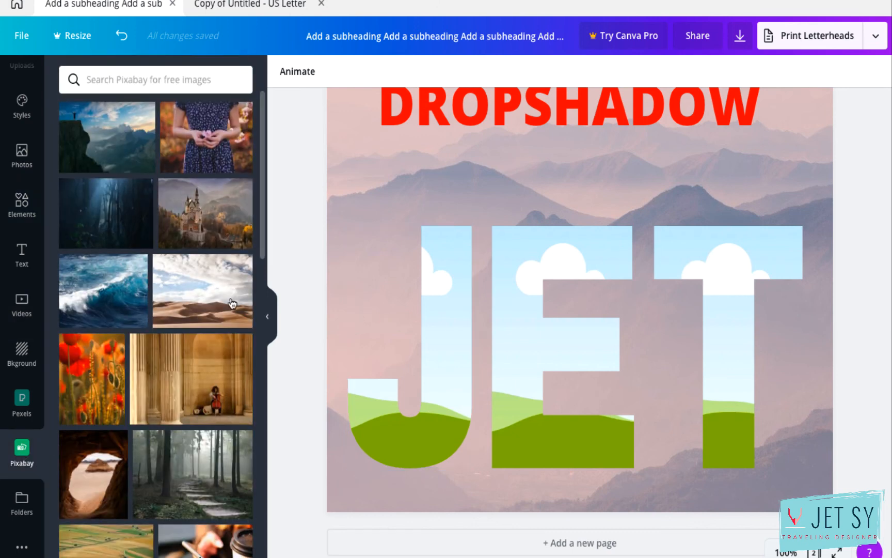
pyautogui.moveTo(124, 355)
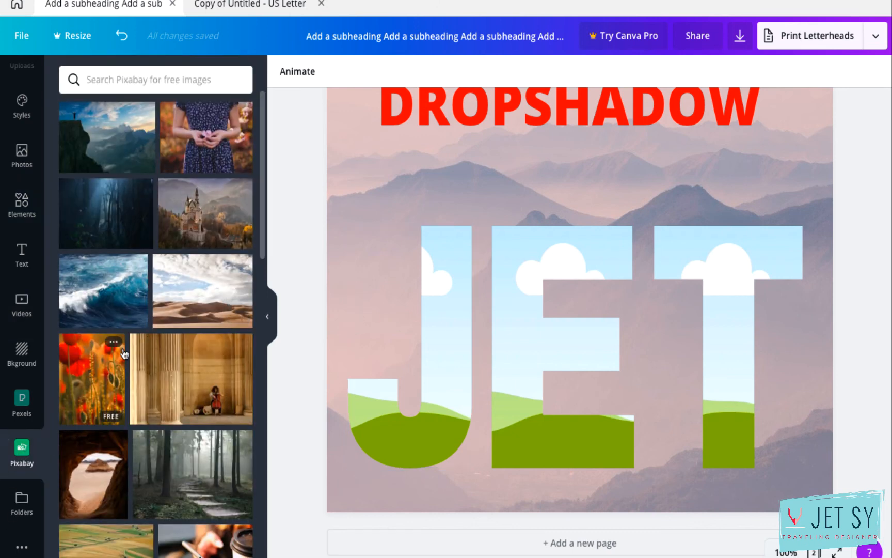
pyautogui.moveTo(188, 225)
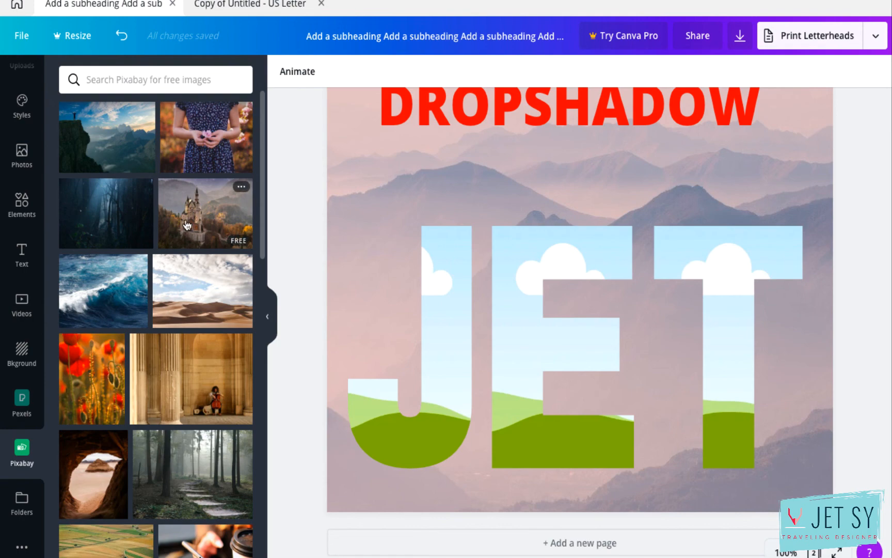
pyautogui.click(205, 214)
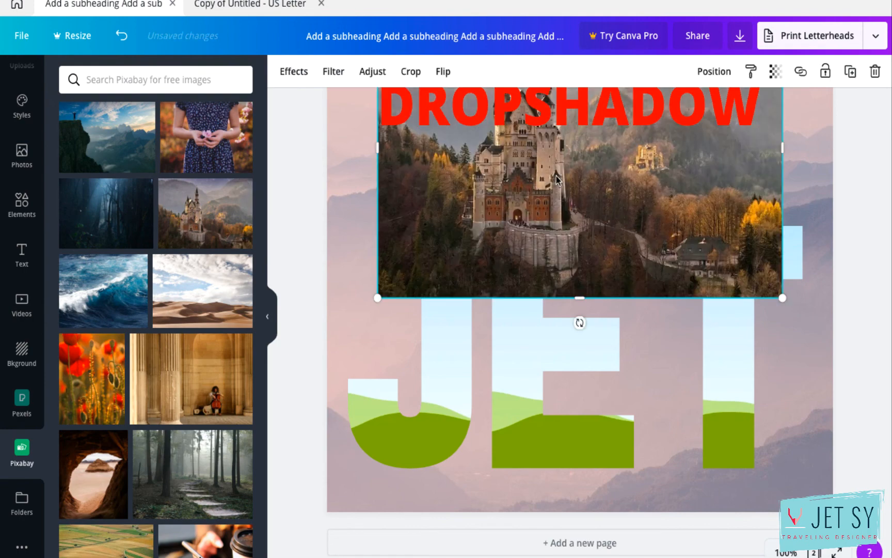
pyautogui.moveTo(579, 193); pyautogui.dragTo(527, 369)
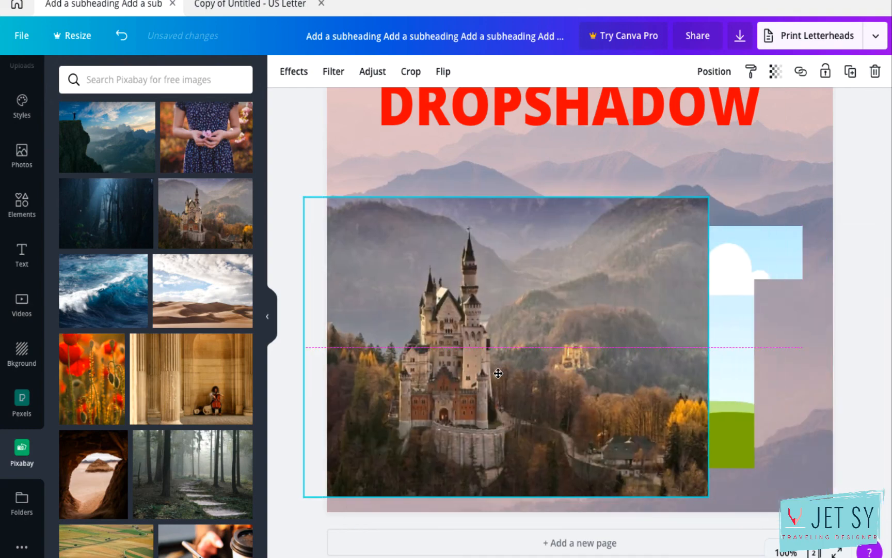
pyautogui.moveTo(497, 374); pyautogui.dragTo(517, 367)
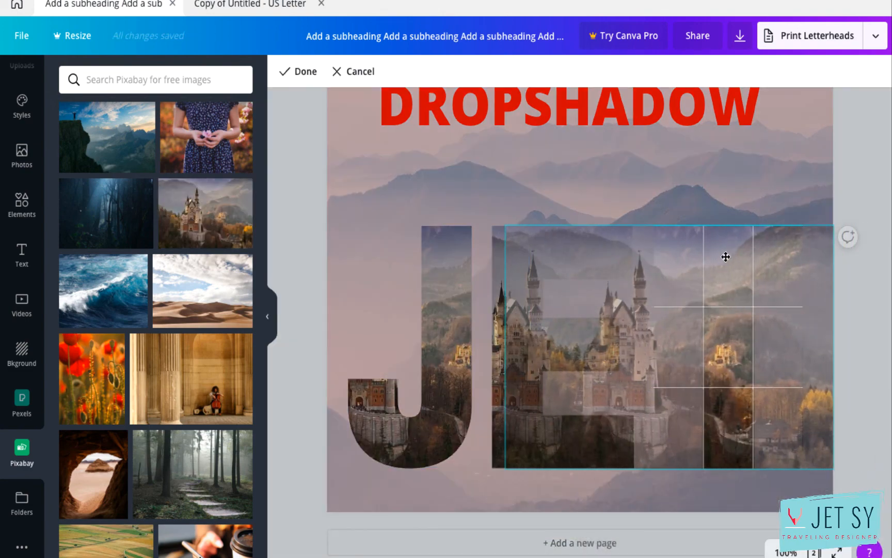
# - Reposition the photo inside the frames so the castle sits in the E
pyautogui.moveTo(726, 257); pyautogui.dragTo(734, 257)
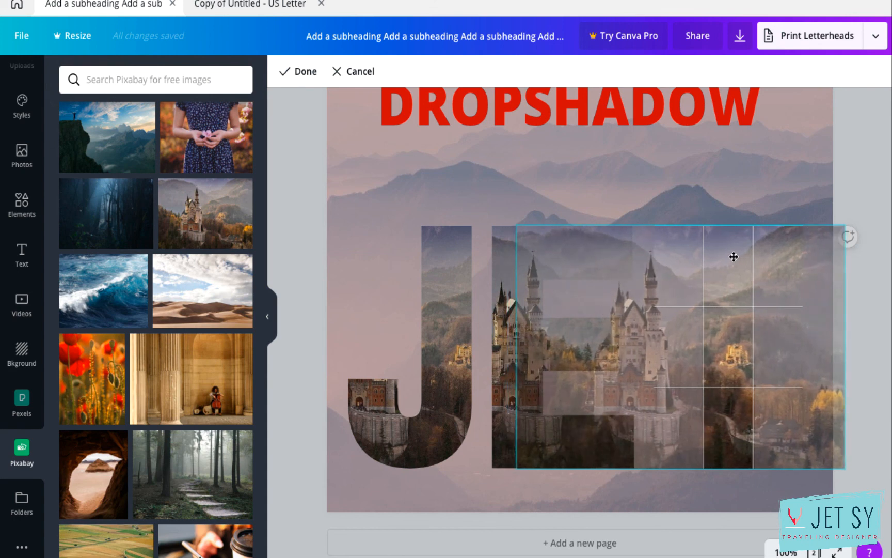
pyautogui.moveTo(734, 258); pyautogui.dragTo(731, 237)
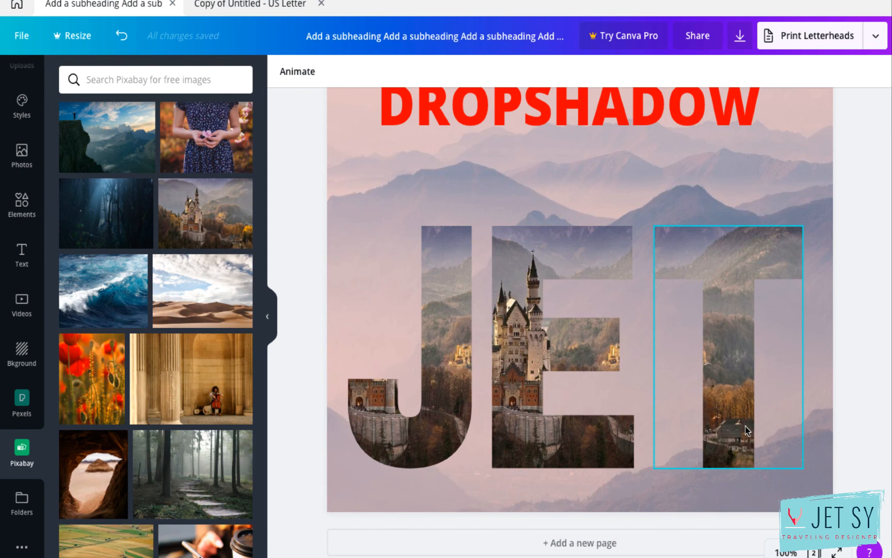
pyautogui.moveTo(801, 437)
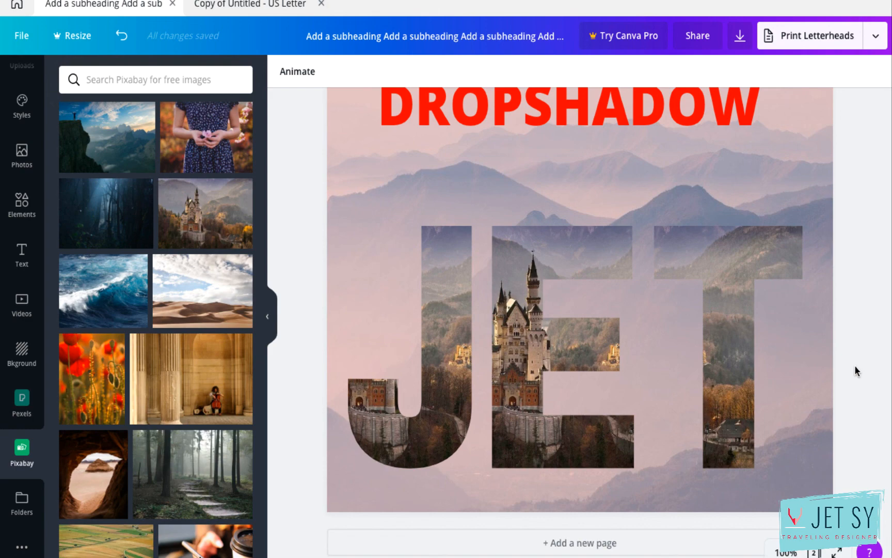
pyautogui.moveTo(826, 333)
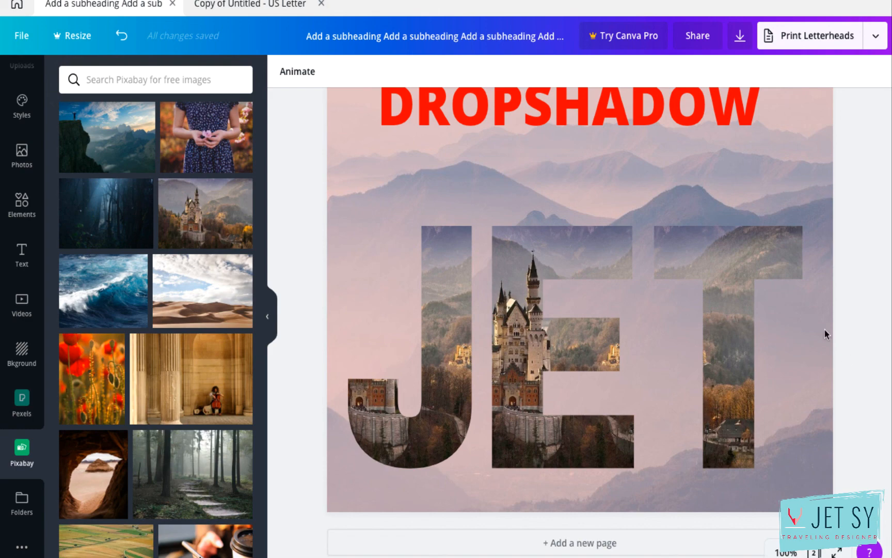
pyautogui.moveTo(21, 204)
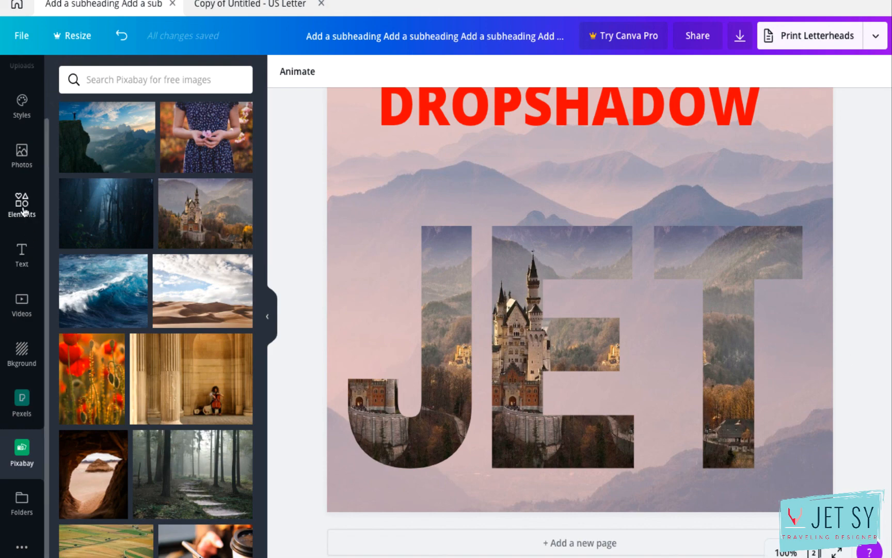
# - Search Elements for gradients and scroll to the green-yellow gradient blob
pyautogui.write('LETTER FRAMES')
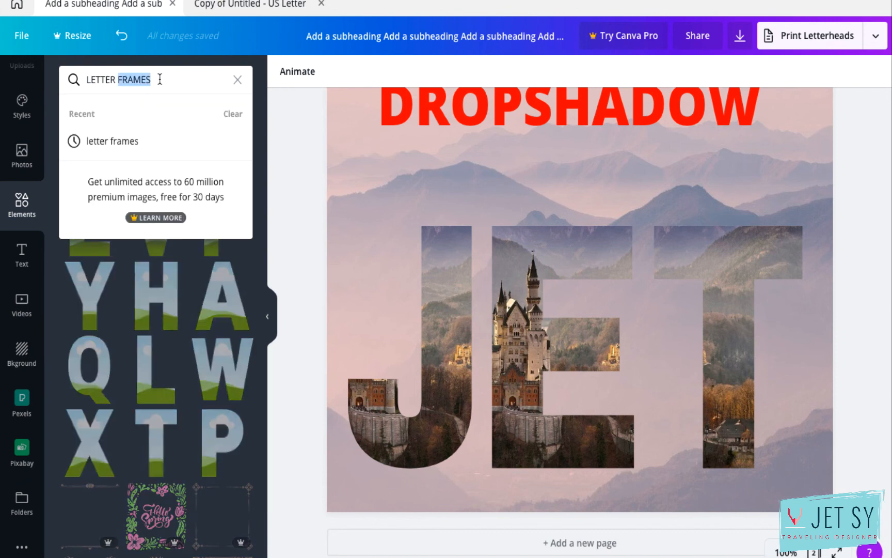
pyautogui.write('GRADIENTS')
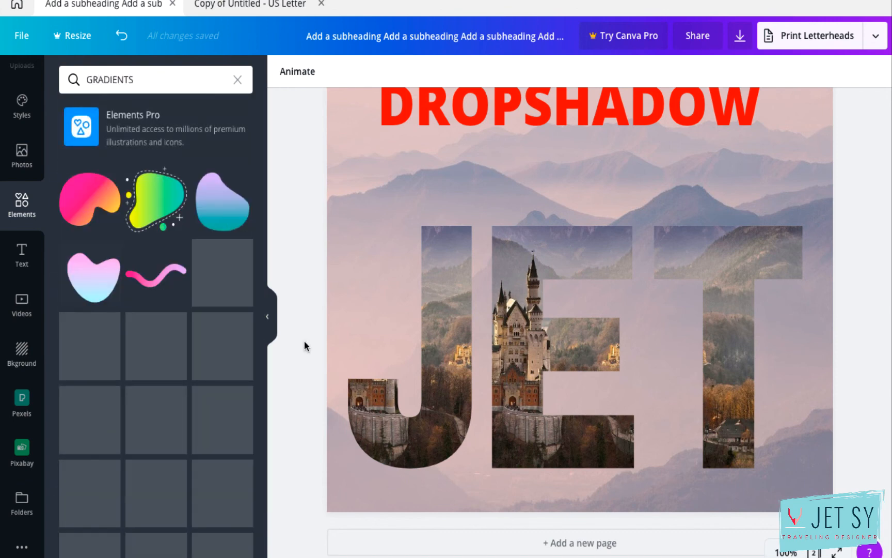
pyautogui.scroll(-3)
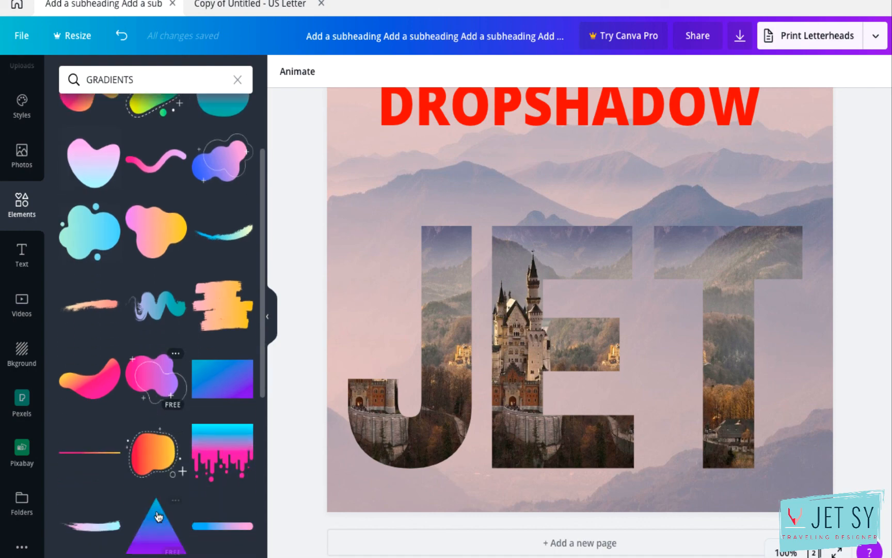
pyautogui.scroll(-3)
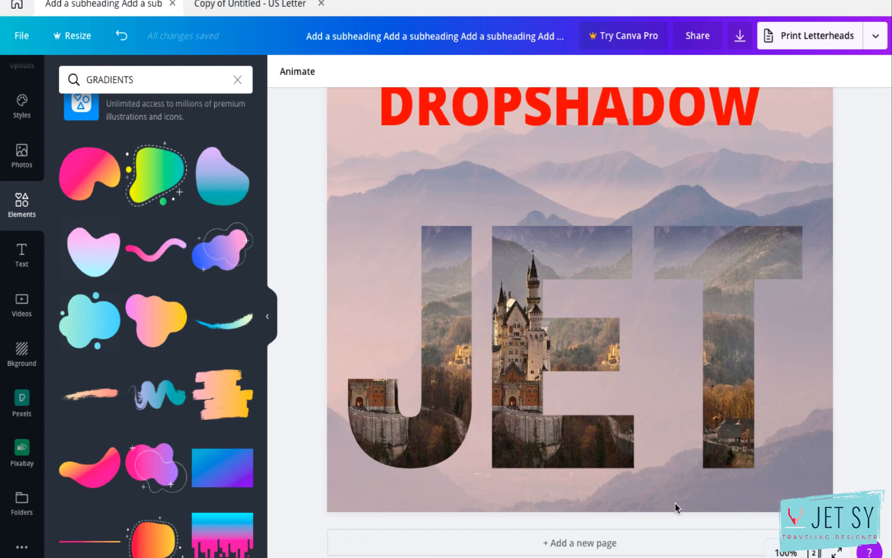
pyautogui.moveTo(667, 510)
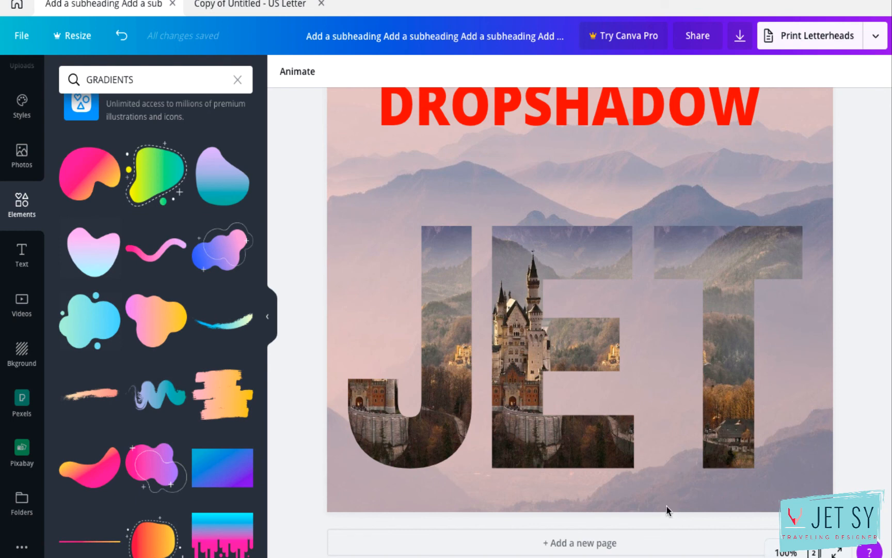
pyautogui.moveTo(317, 315)
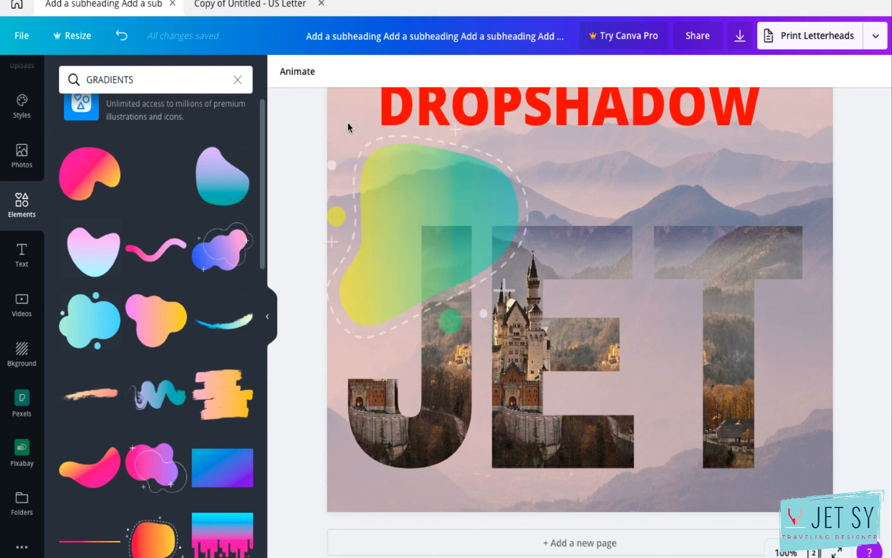
# - Select the gradient blob and swap its colours to the peach brand colour and red
pyautogui.click(444, 205)
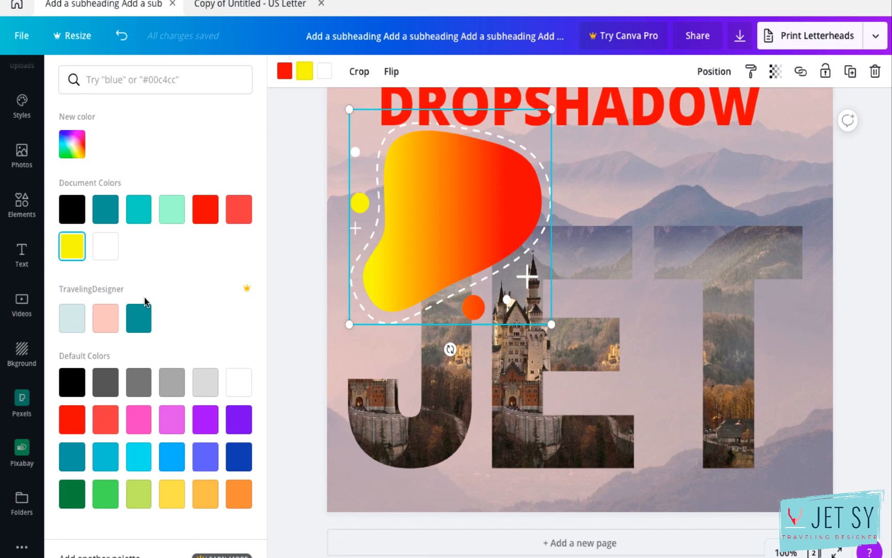
pyautogui.click(104, 317)
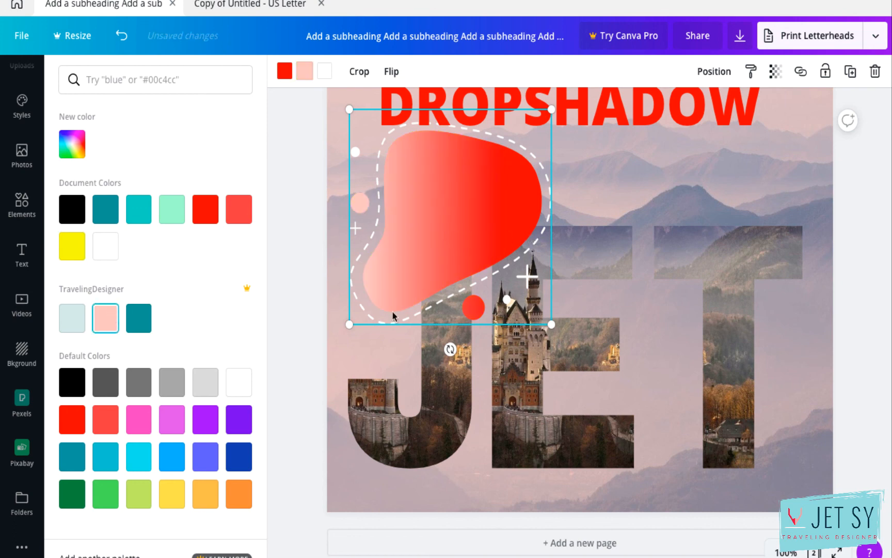
pyautogui.moveTo(319, 352)
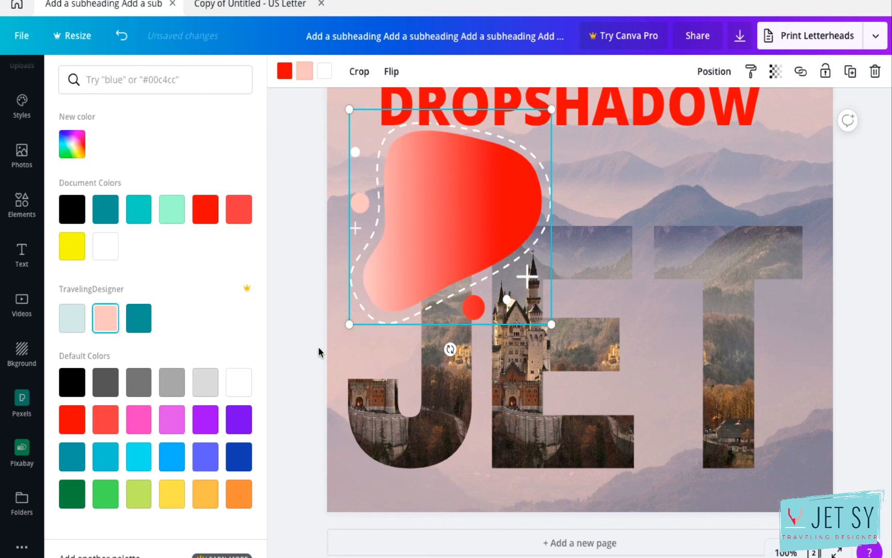